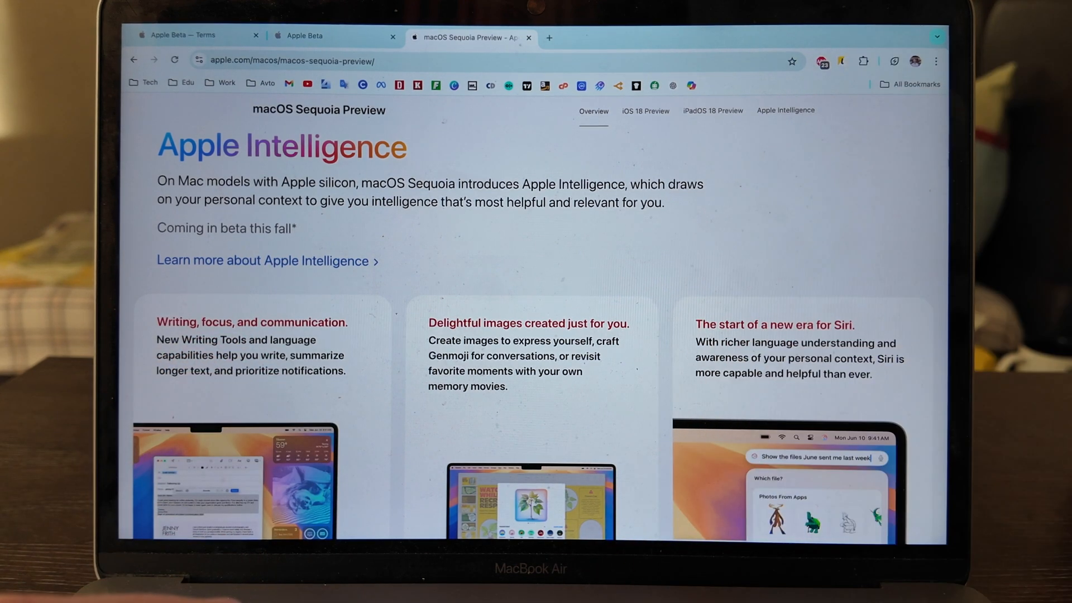
- Review the Sequoia preview features and compatible devices, then switch to the Apple Beta Software Program page
{"action": "scroll", "scroll_direction": "down", "scroll_amount": 3}
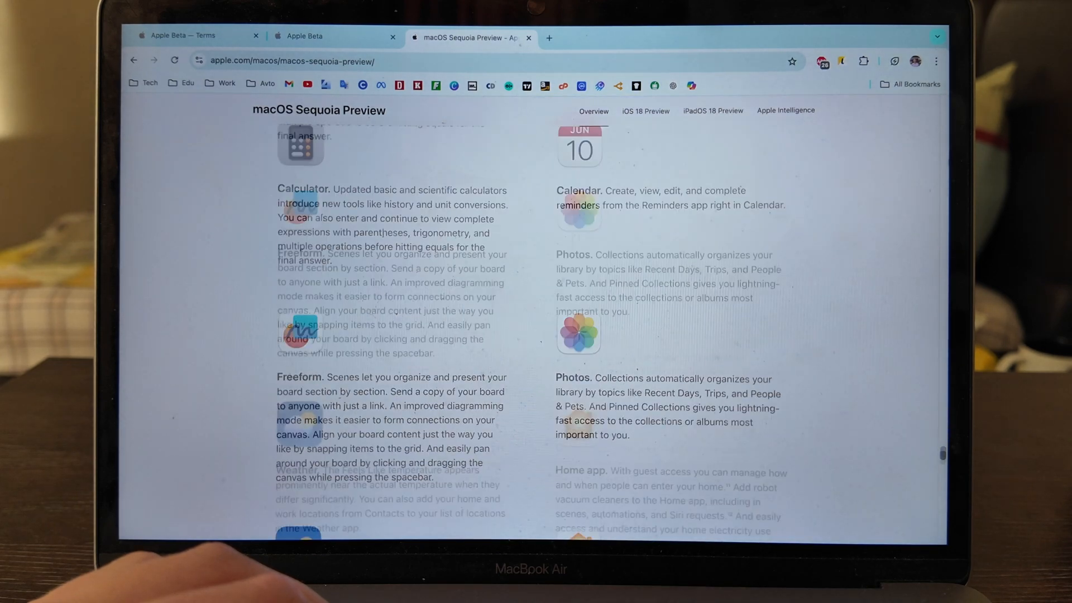
{"action": "scroll", "scroll_direction": "down", "scroll_amount": 3}
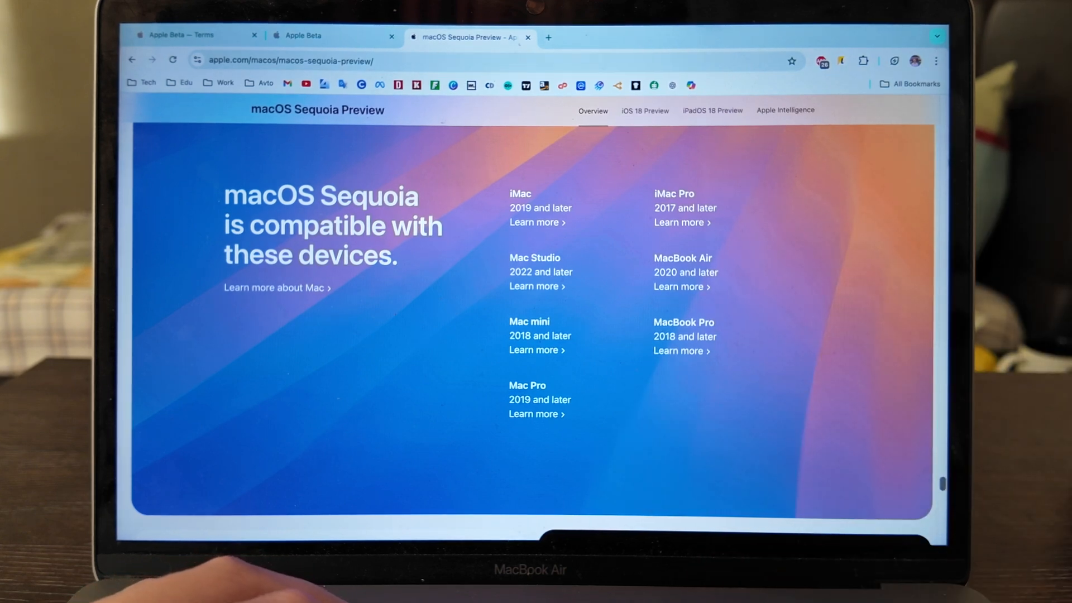
{"action": "scroll", "scroll_direction": "down", "scroll_amount": 3}
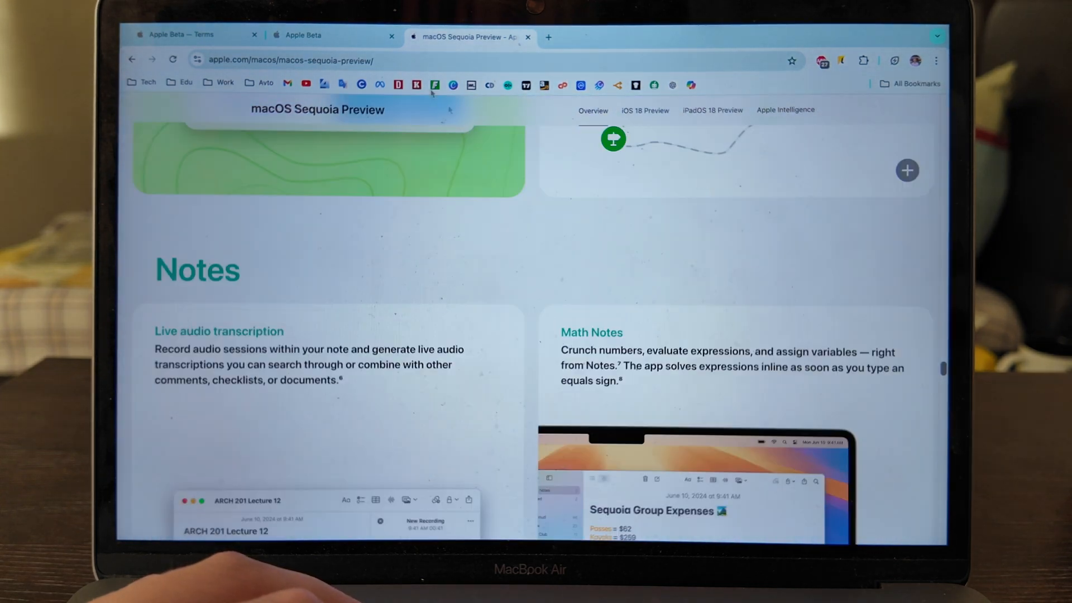
{"action": "left_click", "coordinate": [334, 35]}
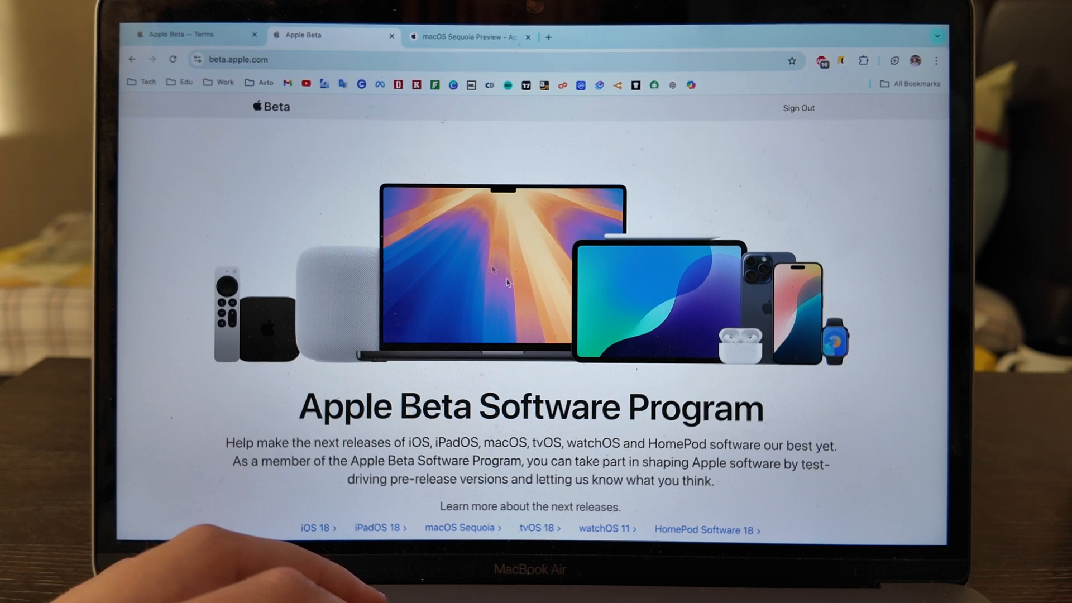
- Get started with the beta program and agree to the Beta Software Program Agreement
{"action": "scroll", "scroll_direction": "down", "scroll_amount": 3}
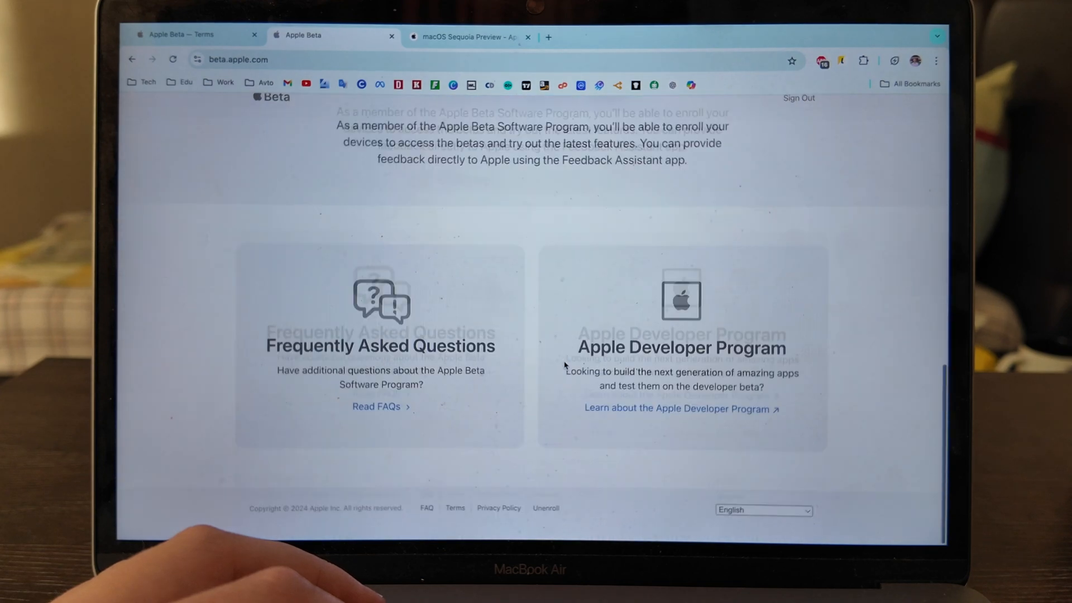
{"action": "scroll", "scroll_direction": "up", "scroll_amount": 3}
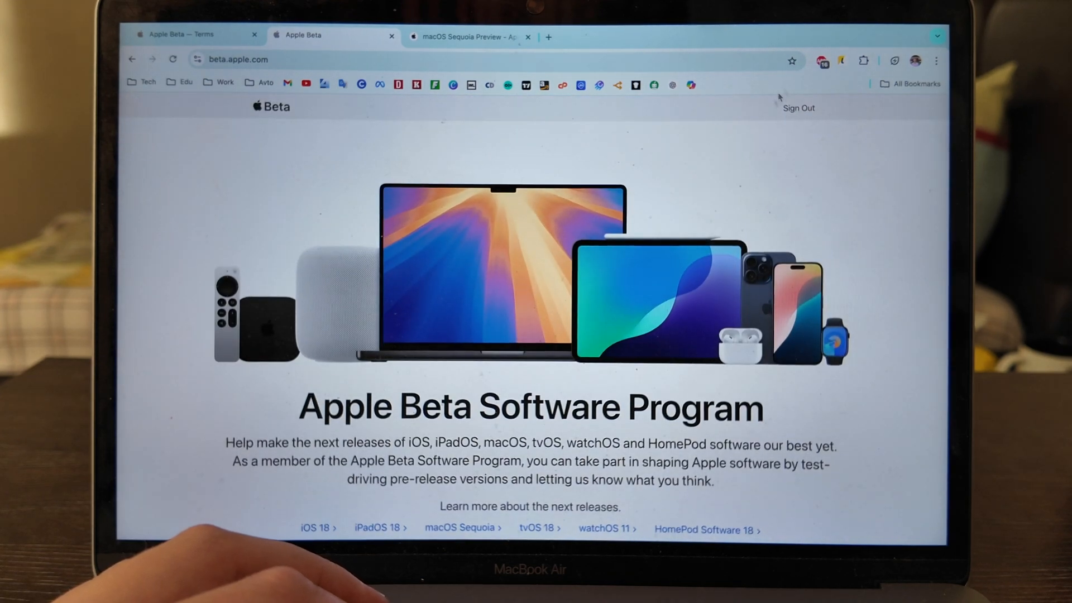
{"action": "scroll", "scroll_direction": "down", "scroll_amount": 3}
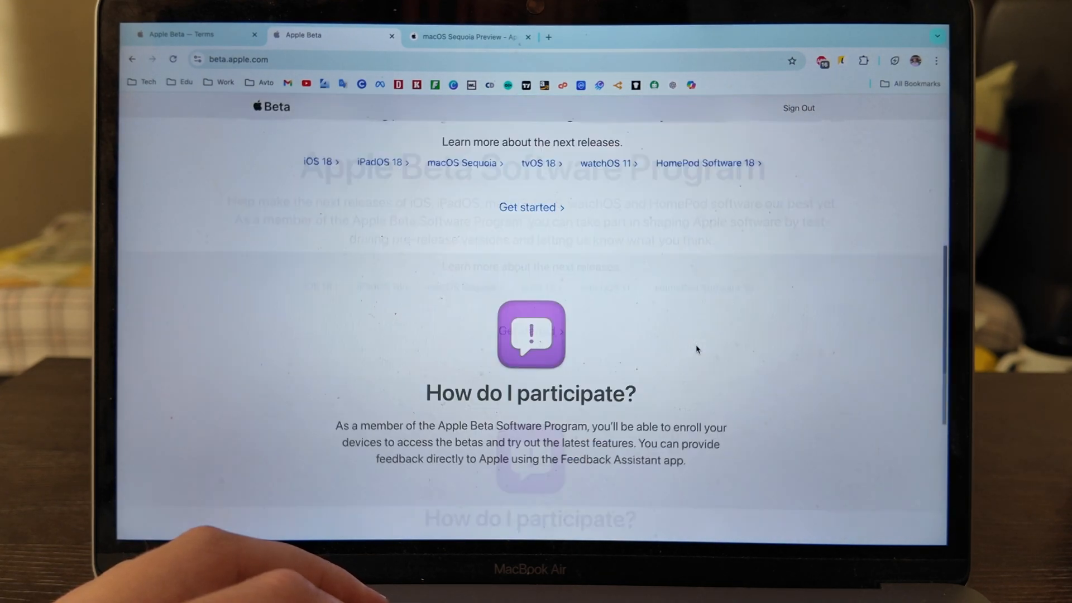
{"action": "scroll", "scroll_direction": "down", "scroll_amount": 3}
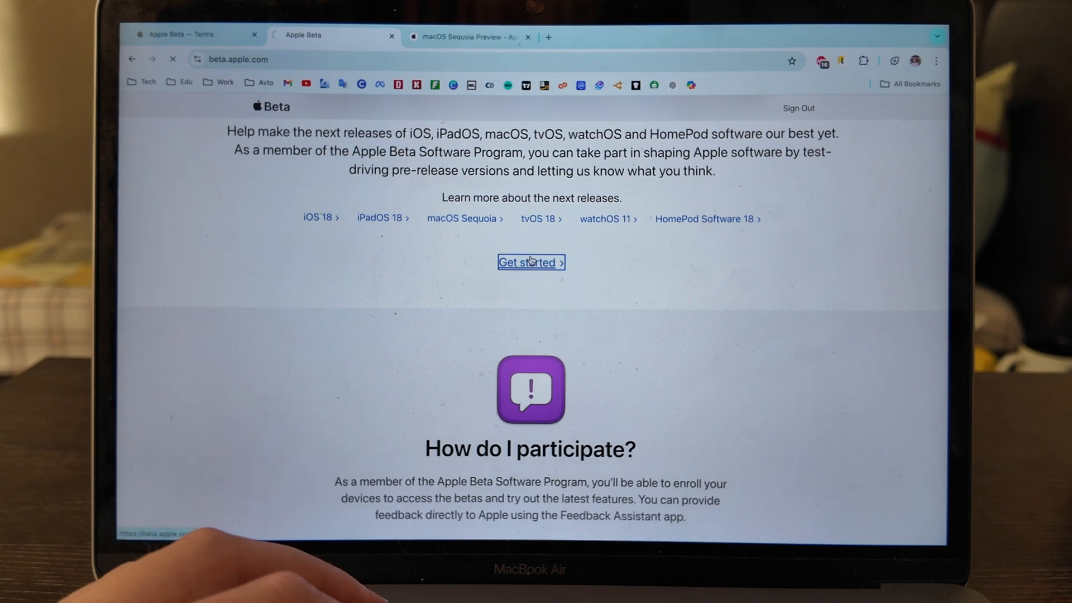
{"action": "left_click", "coordinate": [530, 261]}
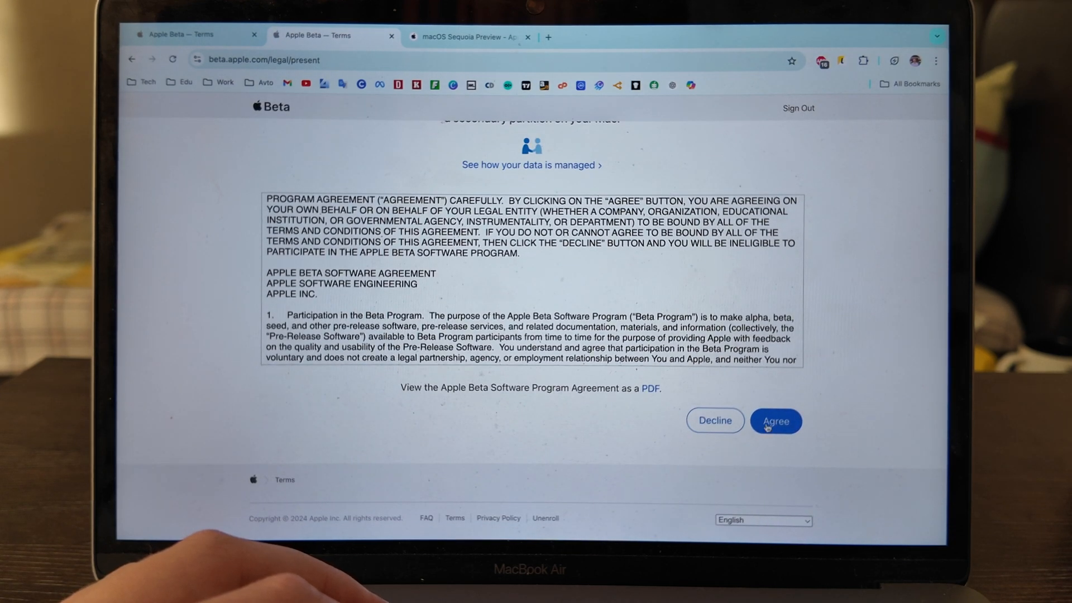
{"action": "left_click", "coordinate": [774, 420]}
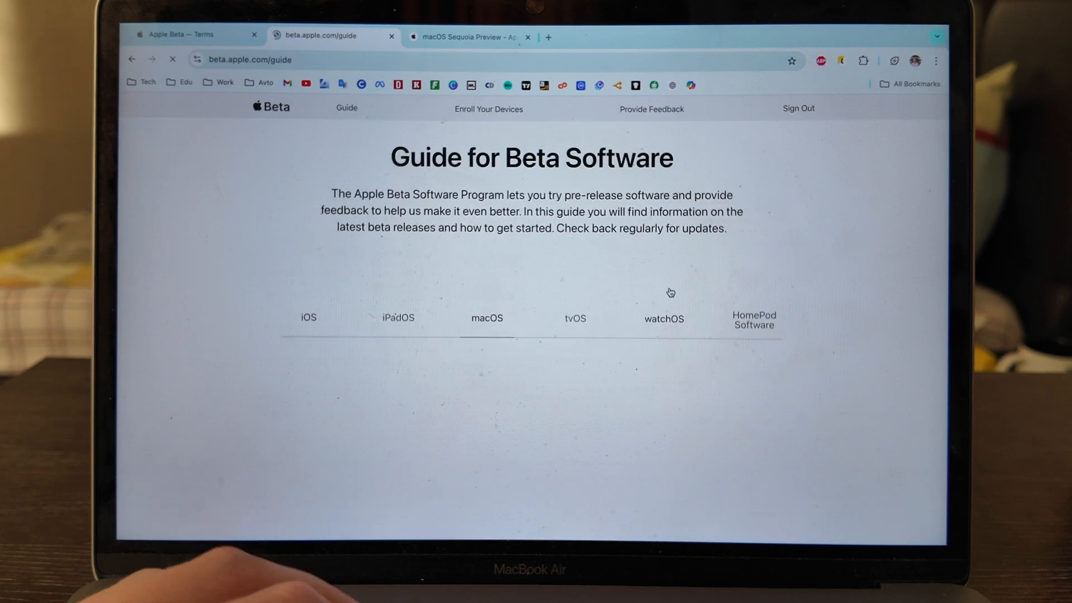
- Go to Enroll Your Devices and find the macOS Software Update instructions for the beta
{"action": "scroll", "scroll_direction": "down", "scroll_amount": 3}
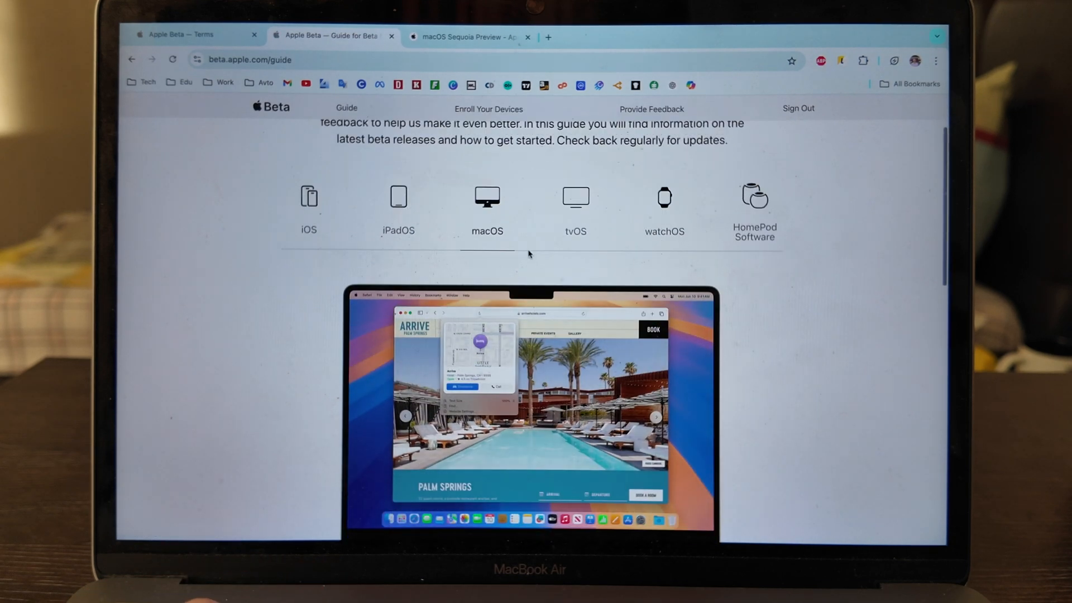
{"action": "scroll", "scroll_direction": "down", "scroll_amount": 3}
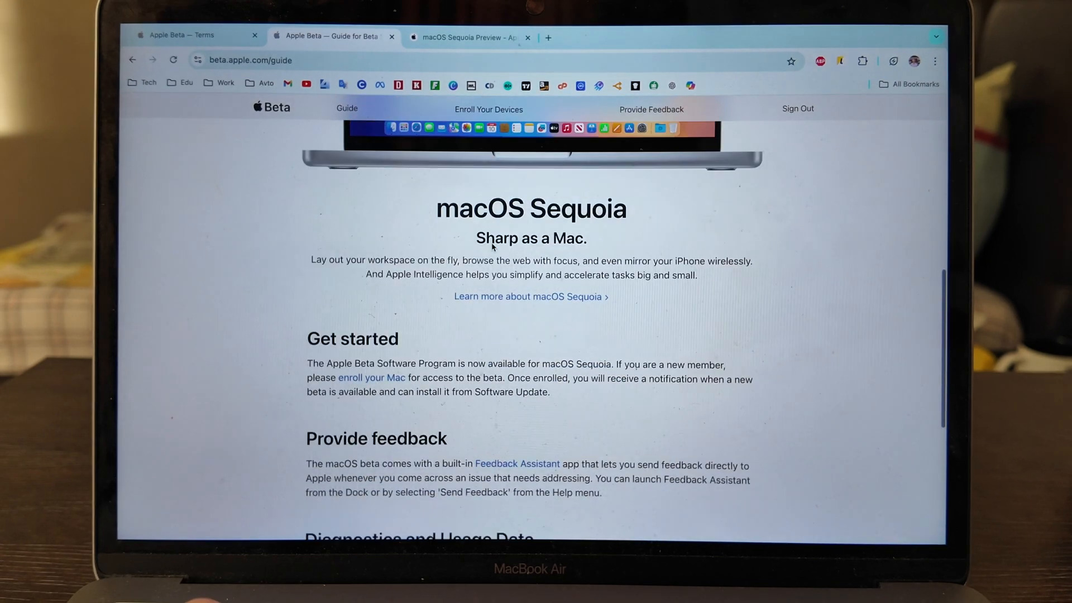
{"action": "scroll", "scroll_direction": "down", "scroll_amount": 3}
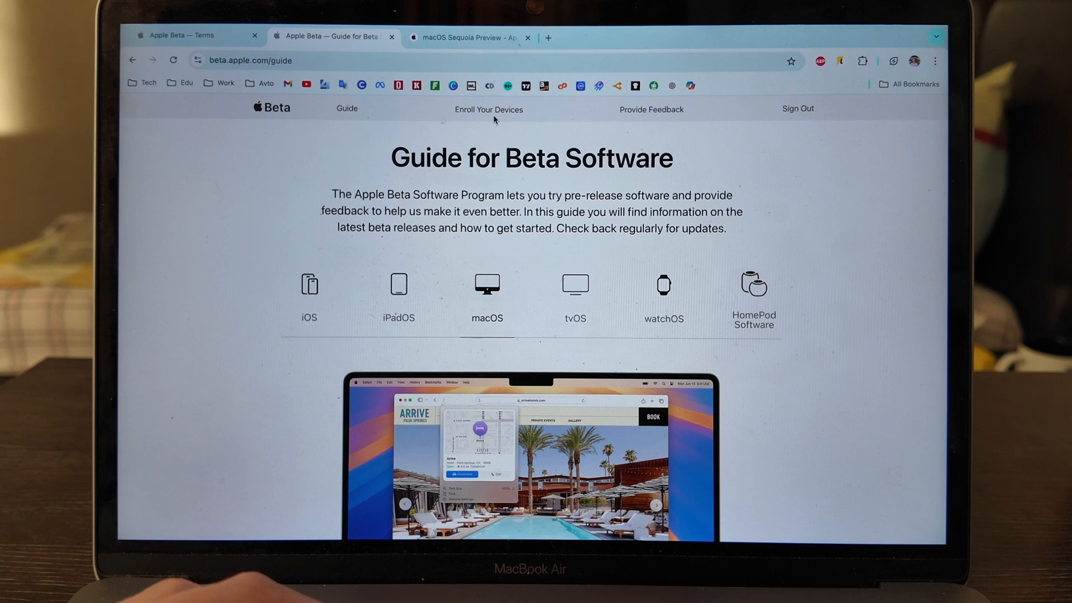
{"action": "left_click", "coordinate": [487, 110]}
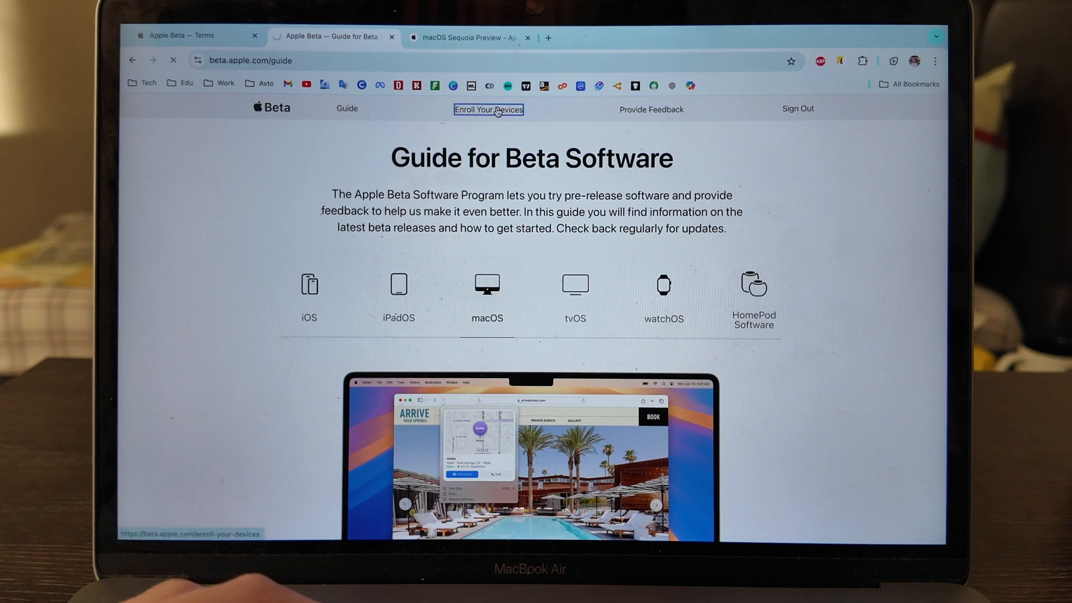
{"action": "left_click", "coordinate": [488, 109]}
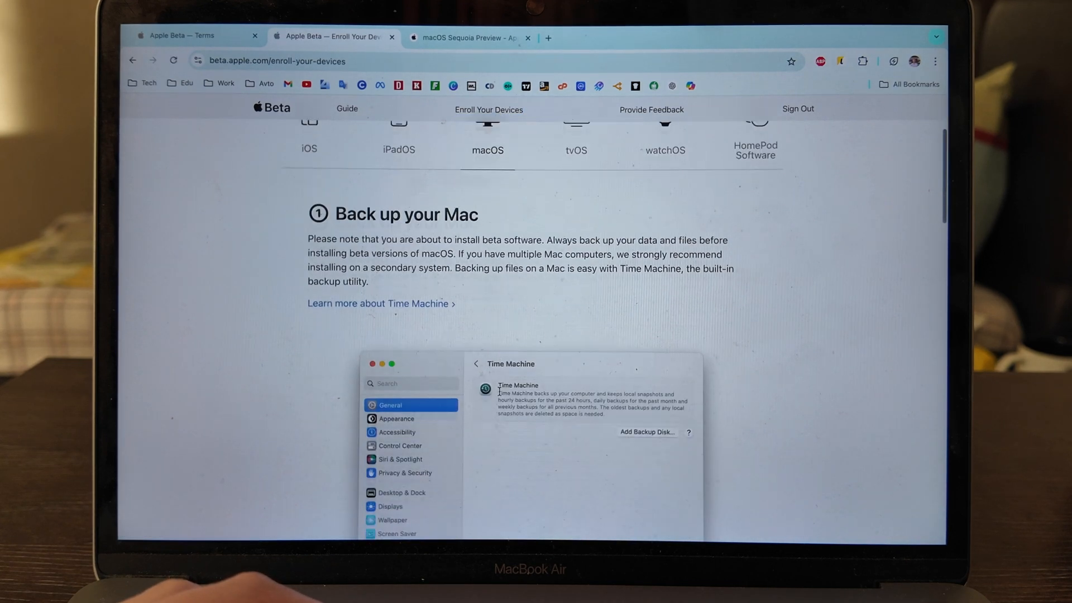
{"action": "scroll", "scroll_direction": "down", "scroll_amount": 3}
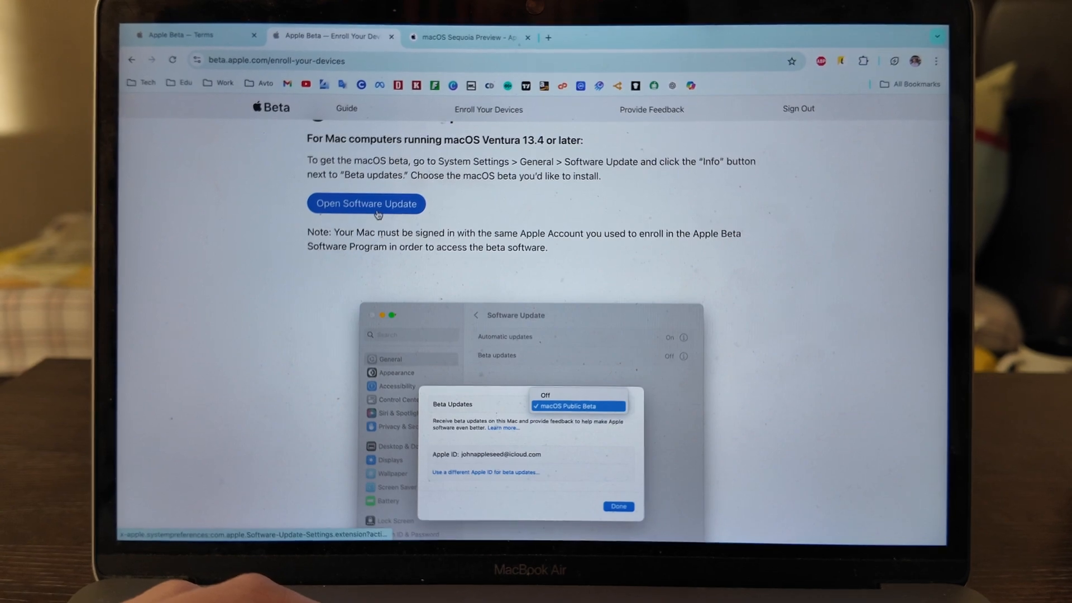
- From the enrolment page, set Beta Updates in Software Update to macOS Sequoia Public Beta
{"action": "left_click", "coordinate": [365, 203]}
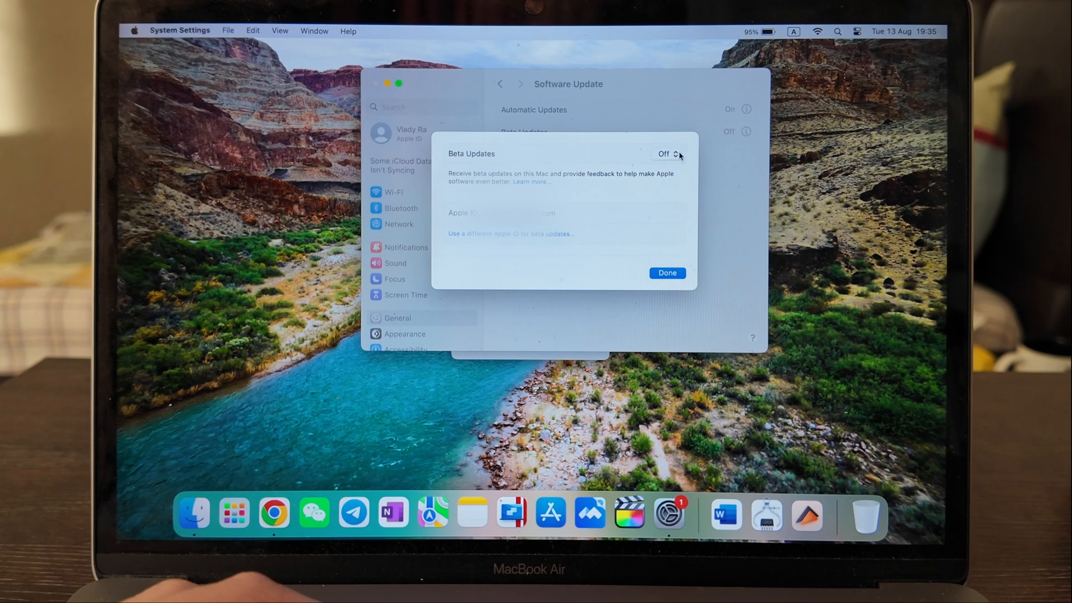
{"action": "left_click", "coordinate": [671, 153]}
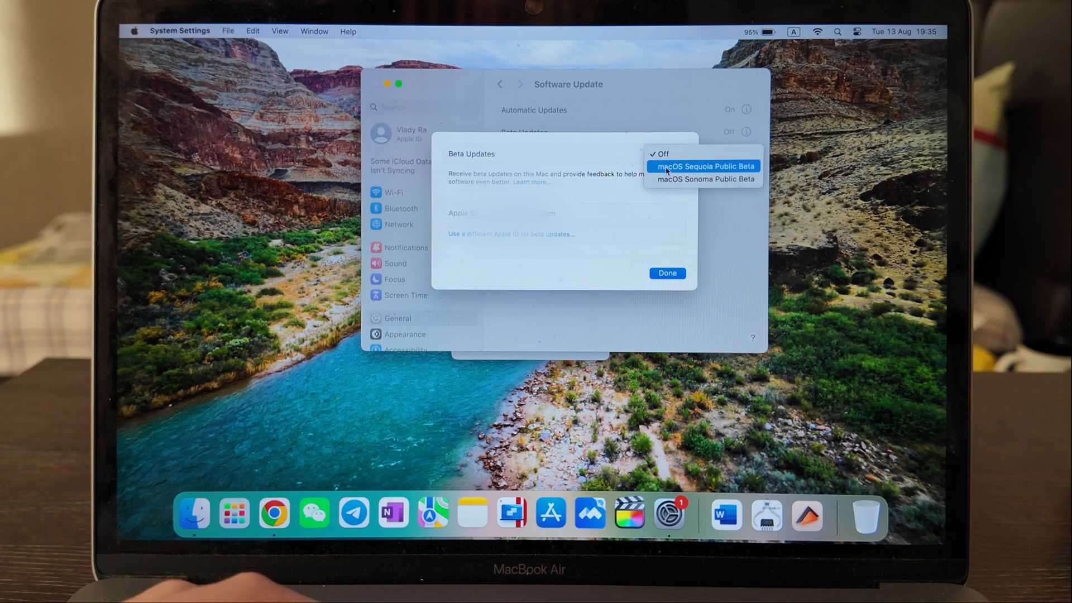
{"action": "left_click", "coordinate": [702, 166]}
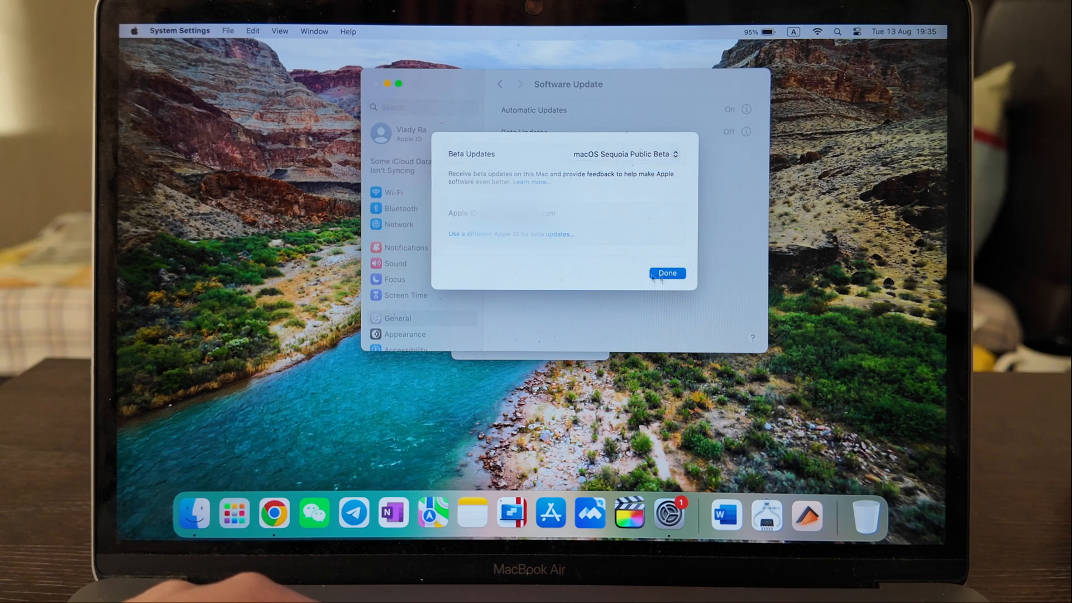
{"action": "mouse_move", "coordinate": [668, 273]}
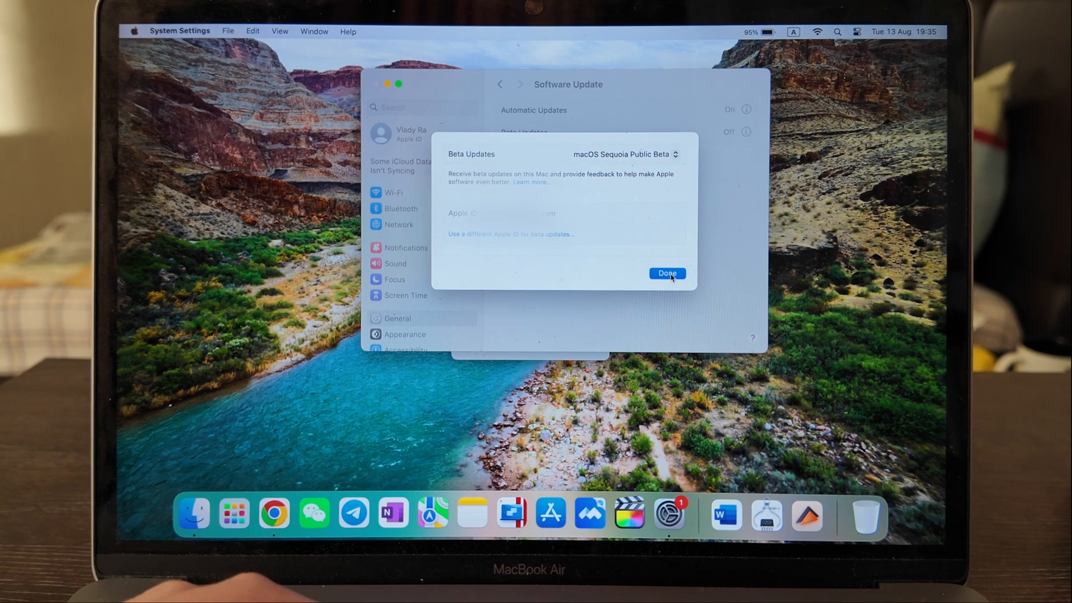
{"action": "left_click", "coordinate": [666, 273]}
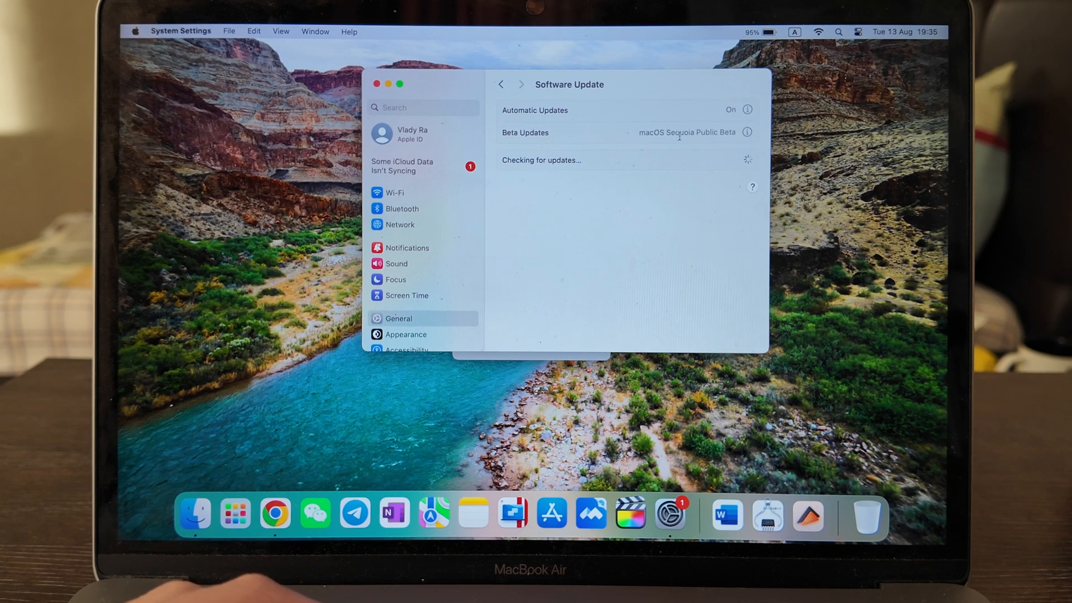
{"action": "mouse_move", "coordinate": [564, 178]}
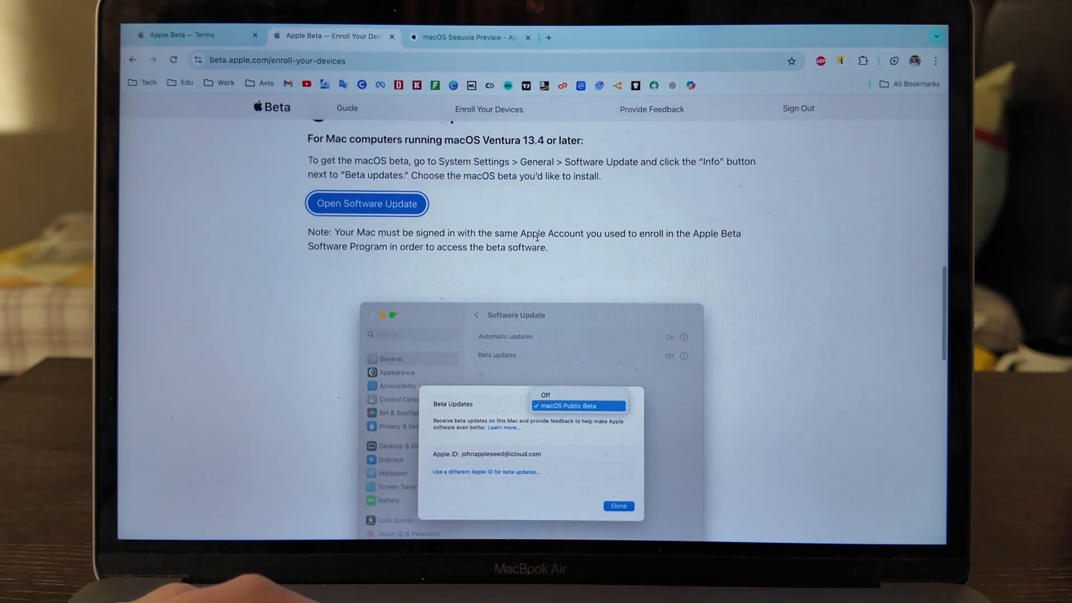
{"action": "left_click", "coordinate": [577, 405]}
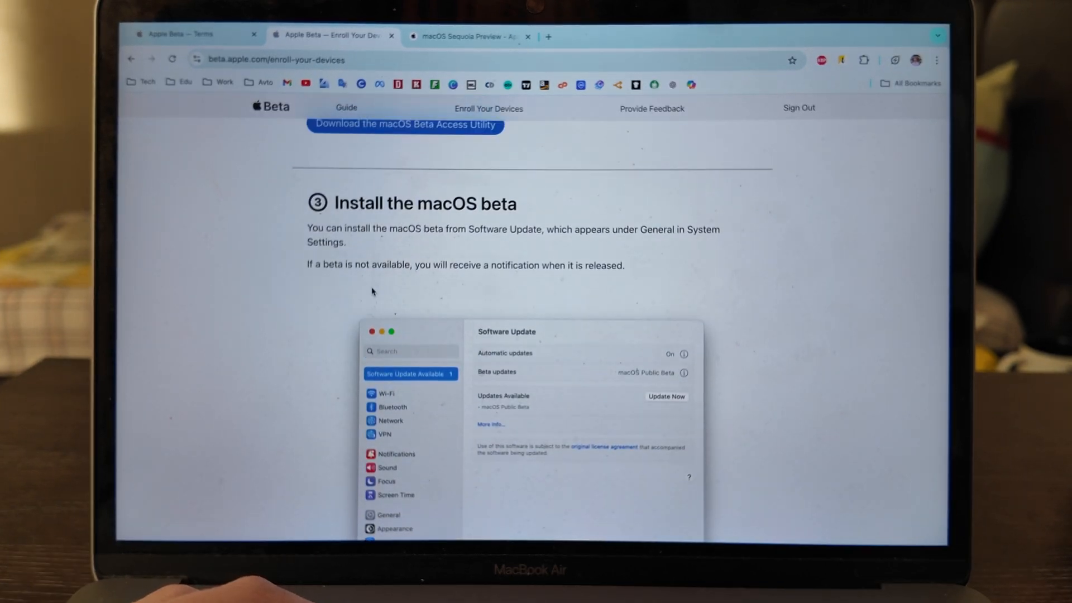
{"action": "scroll", "scroll_direction": "down", "scroll_amount": 3}
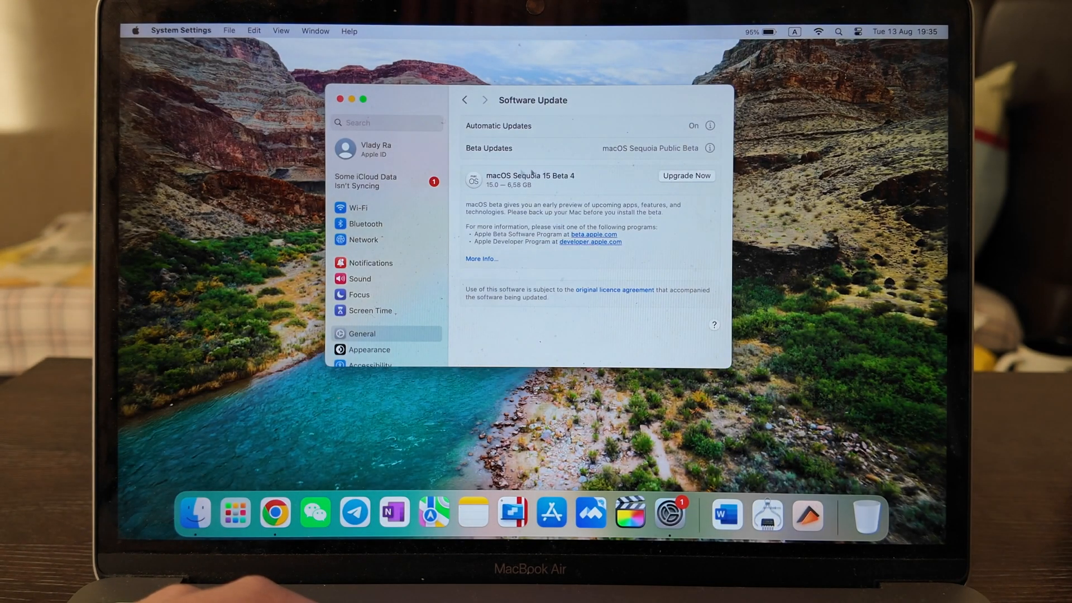
{"action": "mouse_move", "coordinate": [542, 181]}
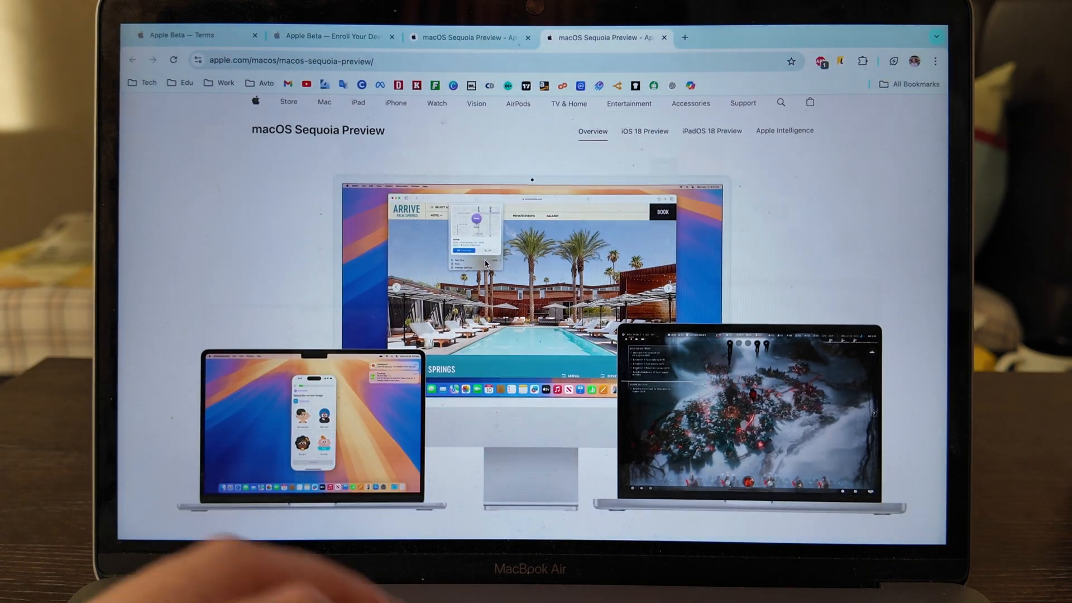
{"action": "scroll", "scroll_direction": "down", "scroll_amount": 3}
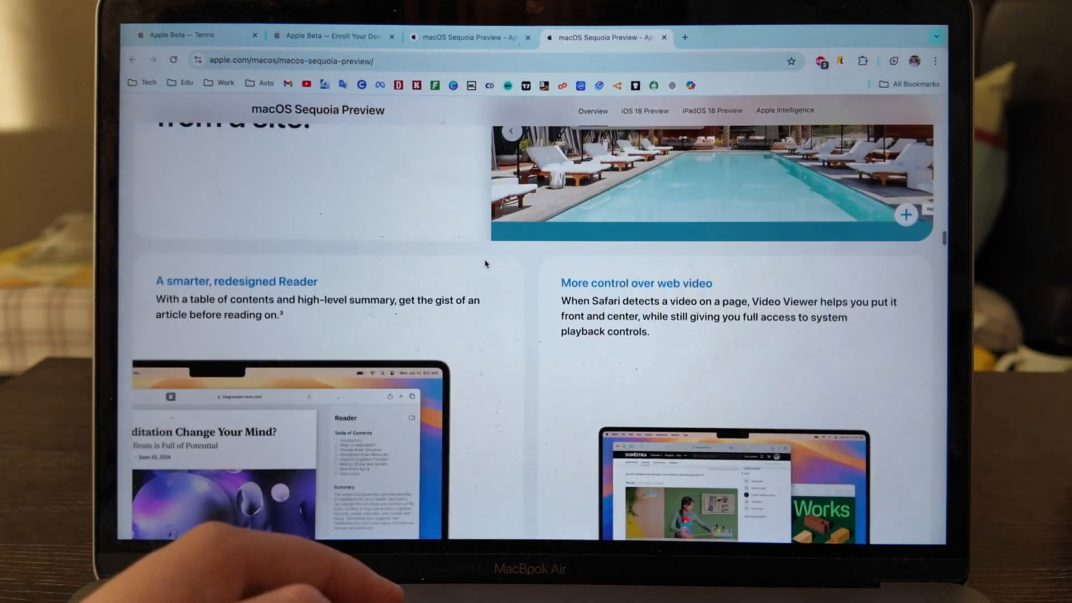
{"action": "scroll", "scroll_direction": "down", "scroll_amount": 3}
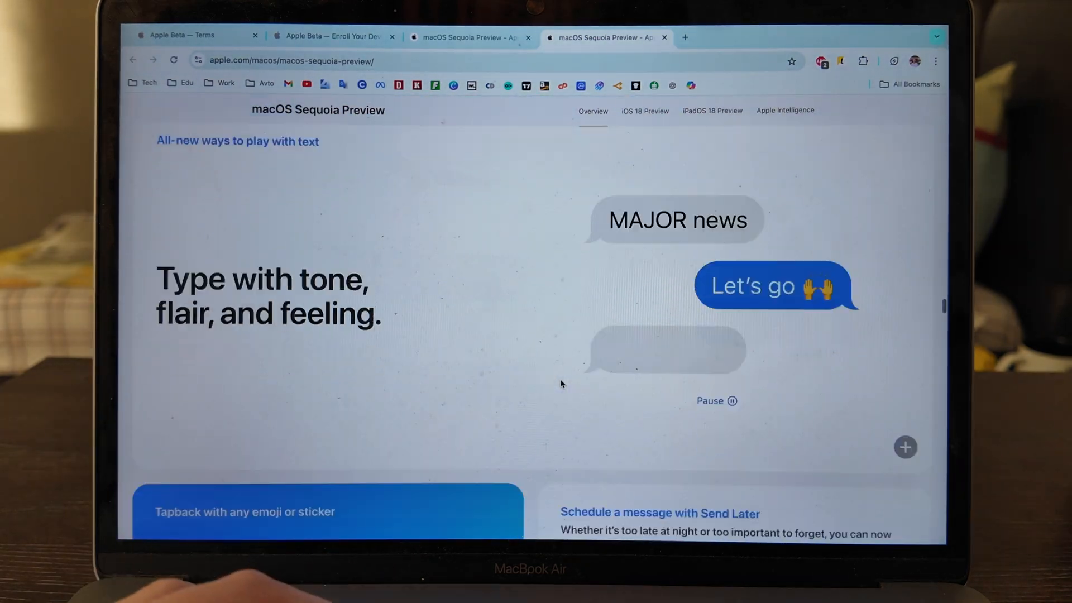
{"action": "scroll", "scroll_direction": "down", "scroll_amount": 3}
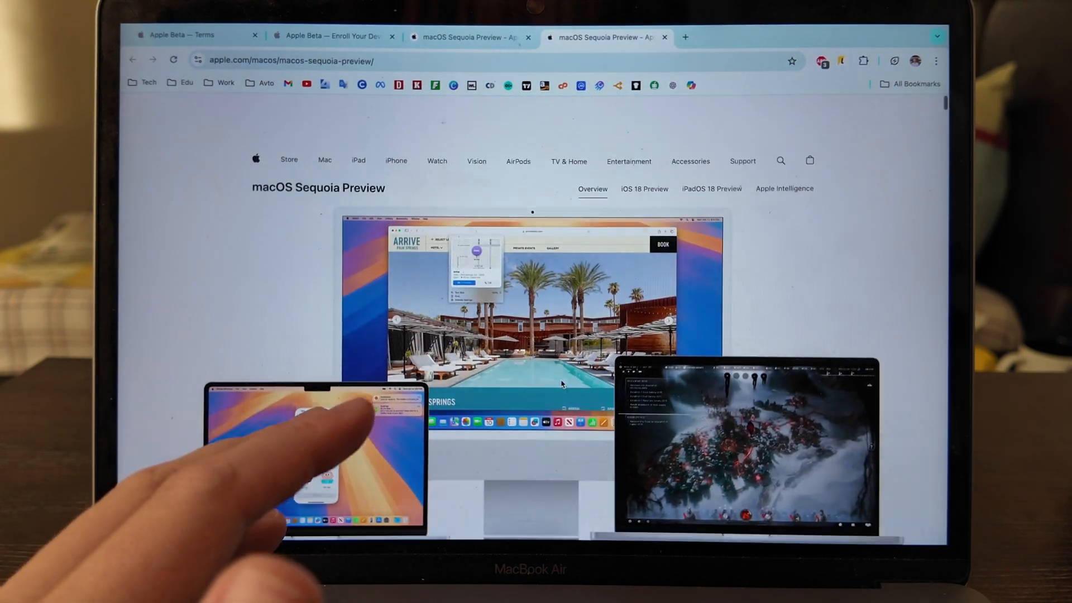
{"action": "scroll", "scroll_direction": "down", "scroll_amount": 3}
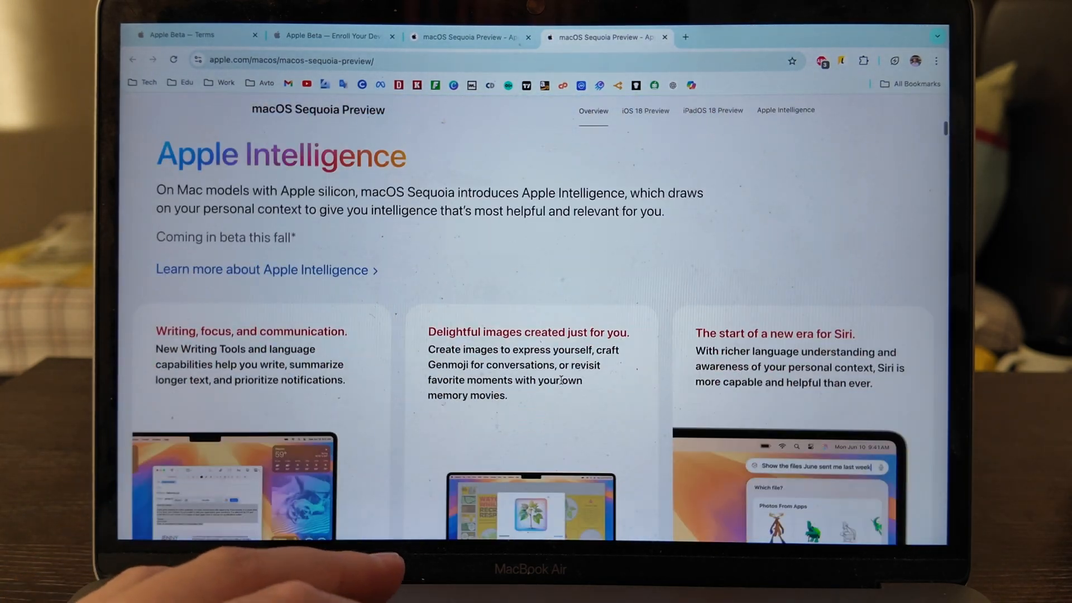
{"action": "scroll", "scroll_direction": "down", "scroll_amount": 3}
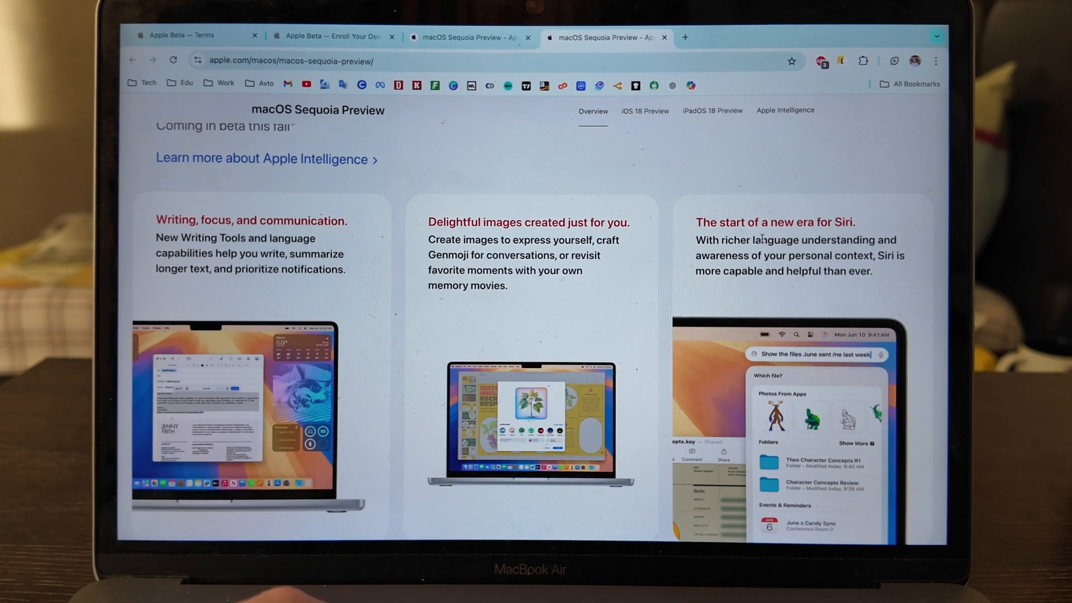
{"action": "scroll", "scroll_direction": "down", "scroll_amount": 3}
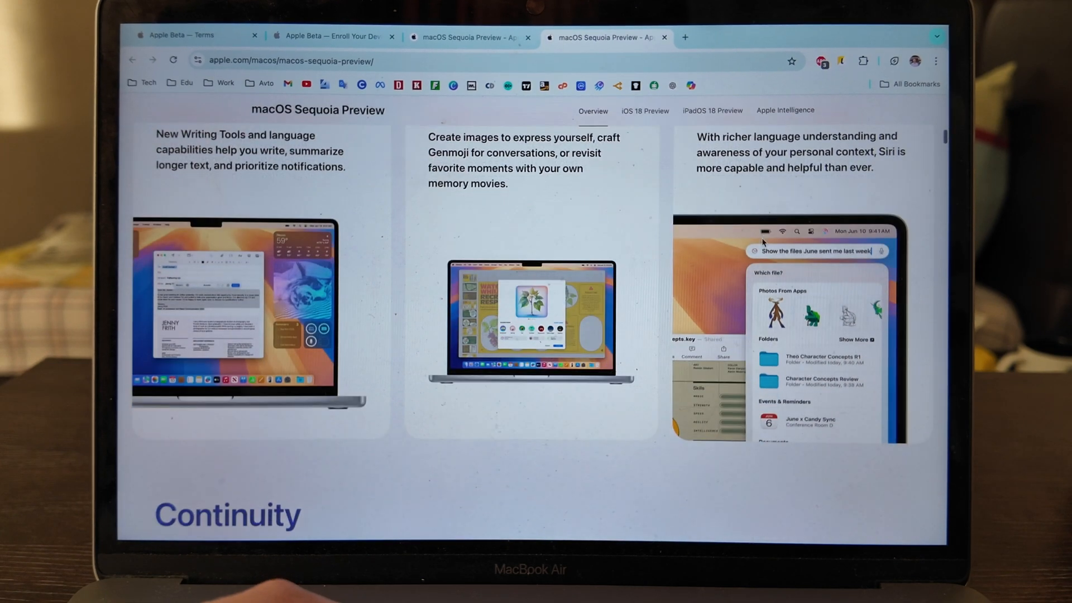
{"action": "scroll", "scroll_direction": "down", "scroll_amount": 3}
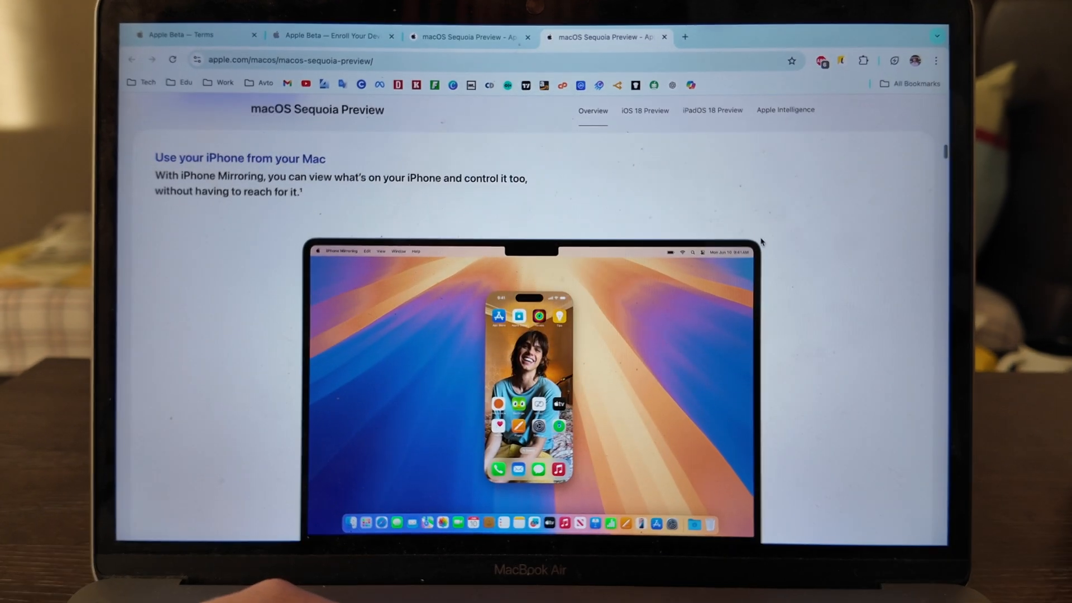
{"action": "scroll", "scroll_direction": "down", "scroll_amount": 3}
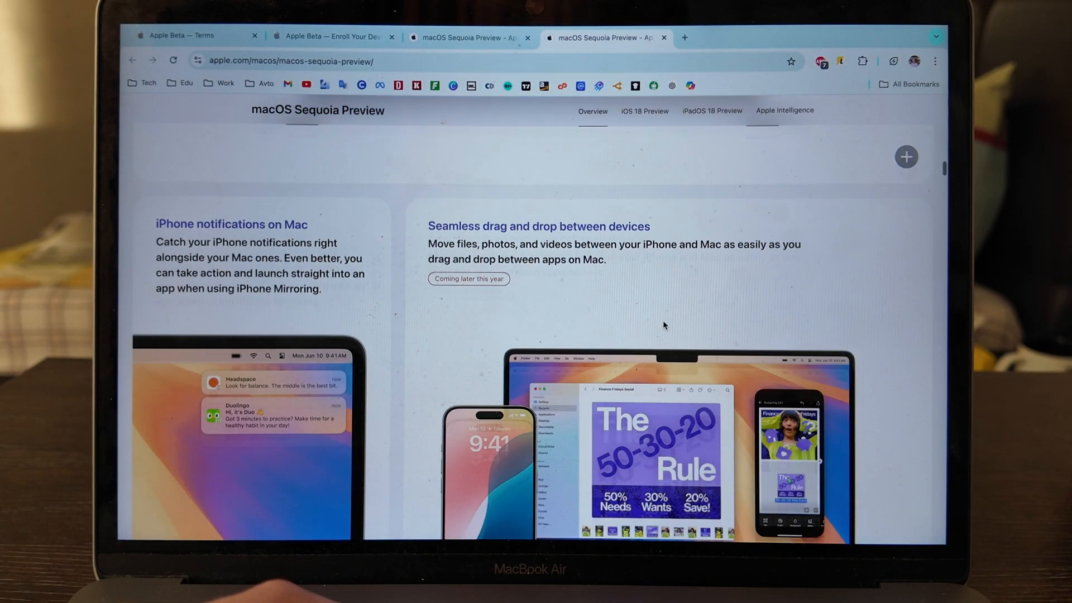
{"action": "scroll", "scroll_direction": "down", "scroll_amount": 3}
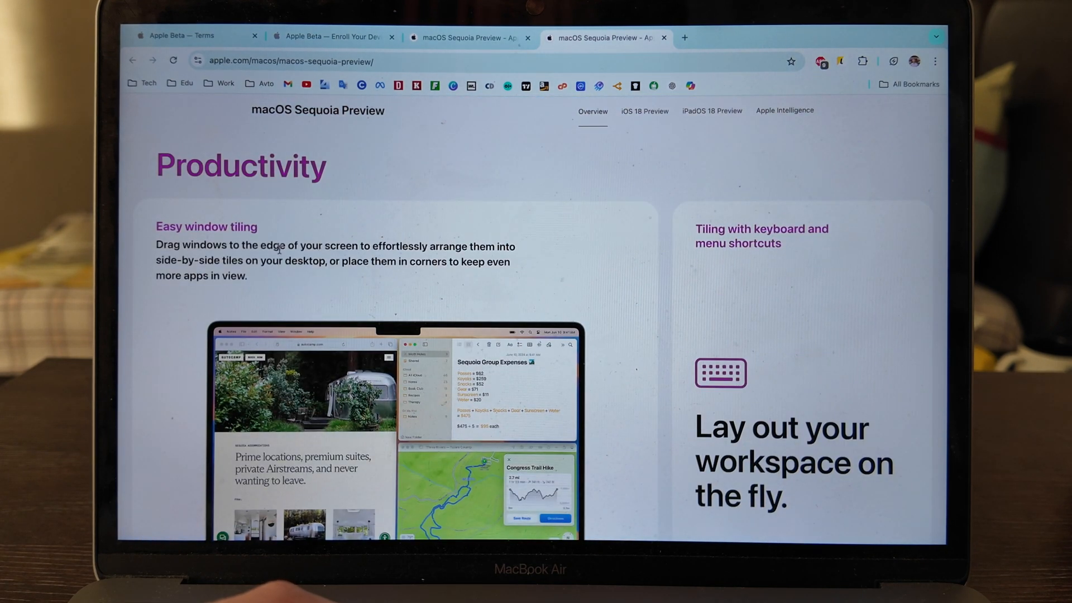
{"action": "scroll", "scroll_direction": "down", "scroll_amount": 3}
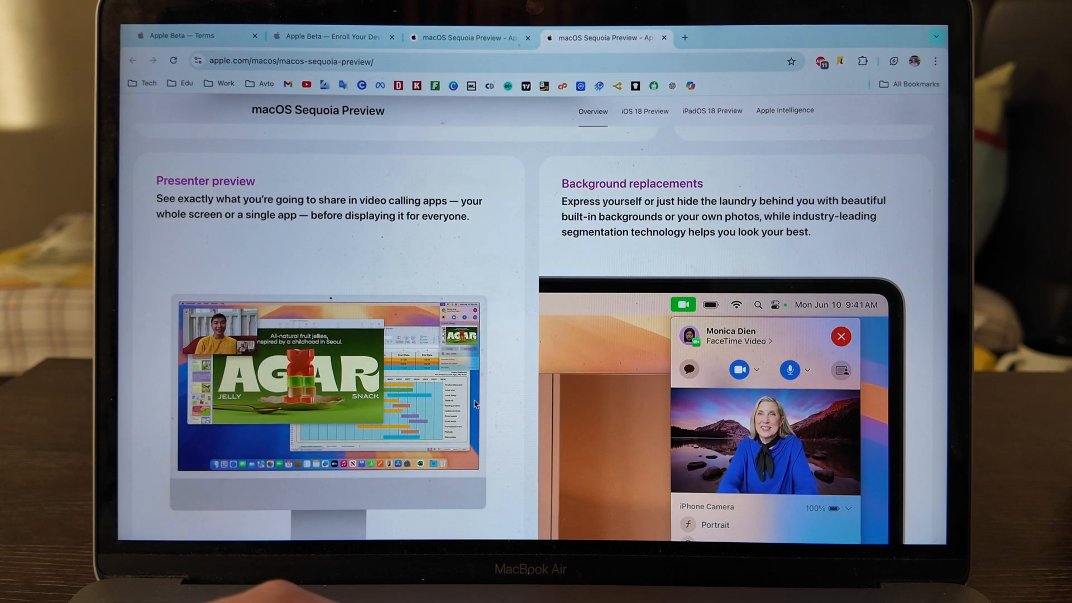
{"action": "scroll", "scroll_direction": "down", "scroll_amount": 3}
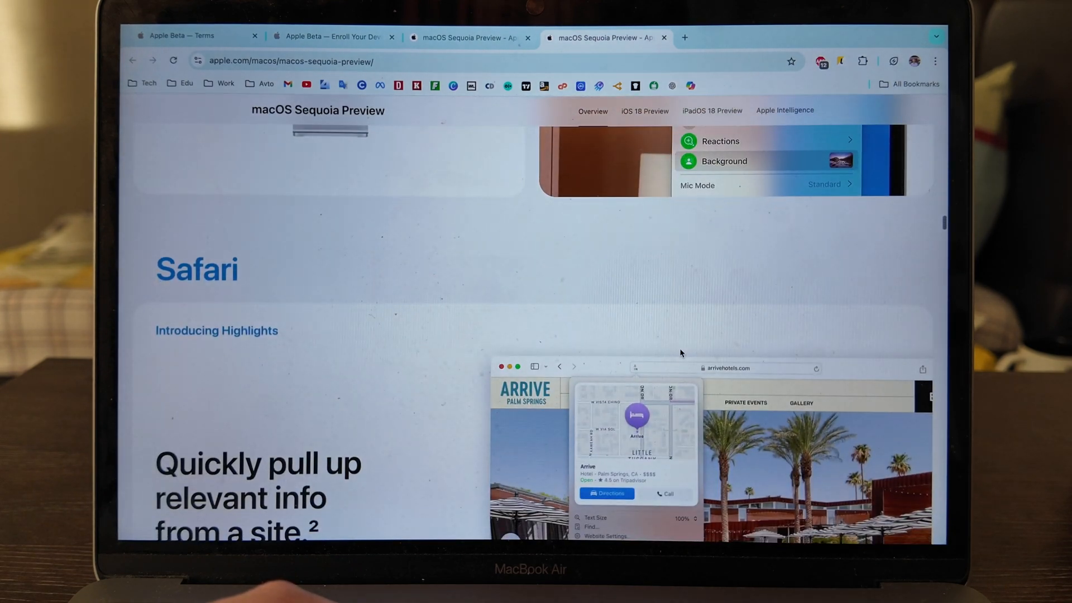
{"action": "scroll", "scroll_direction": "down", "scroll_amount": 3}
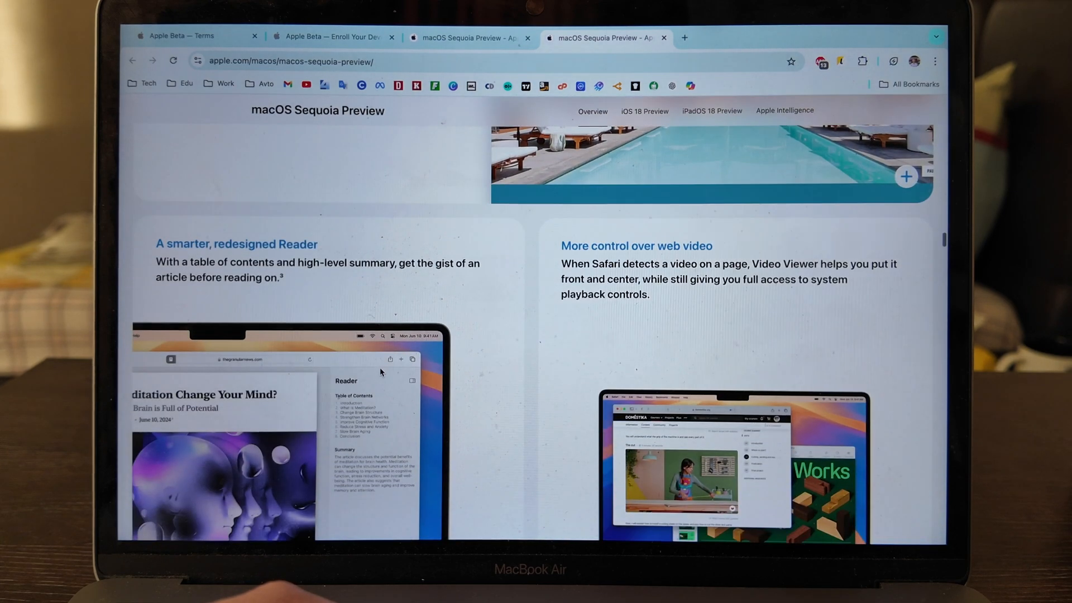
{"action": "scroll", "scroll_direction": "down", "scroll_amount": 3}
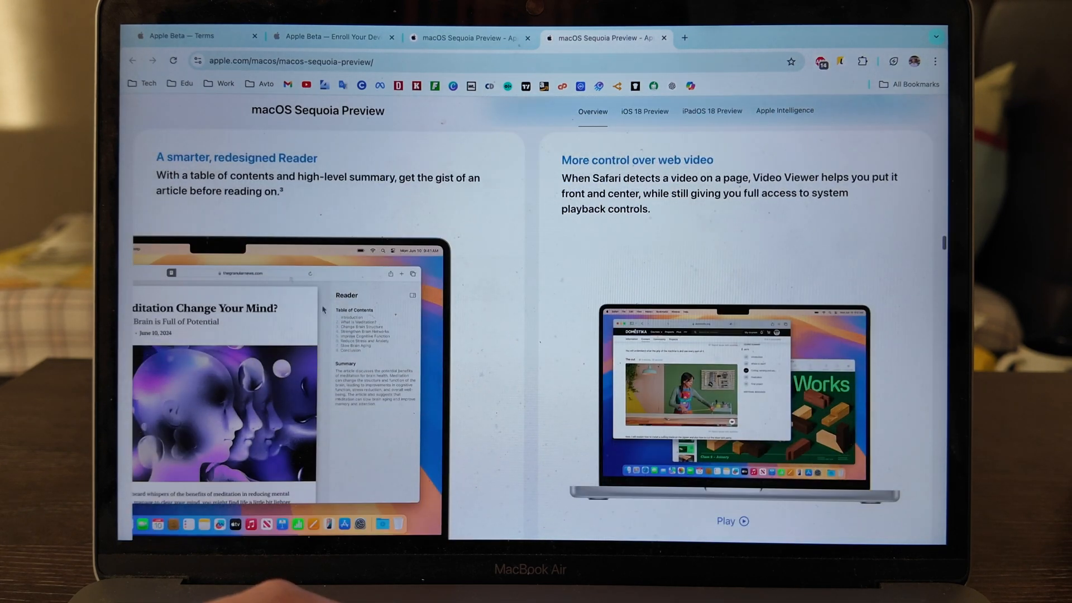
{"action": "mouse_move", "coordinate": [529, 235]}
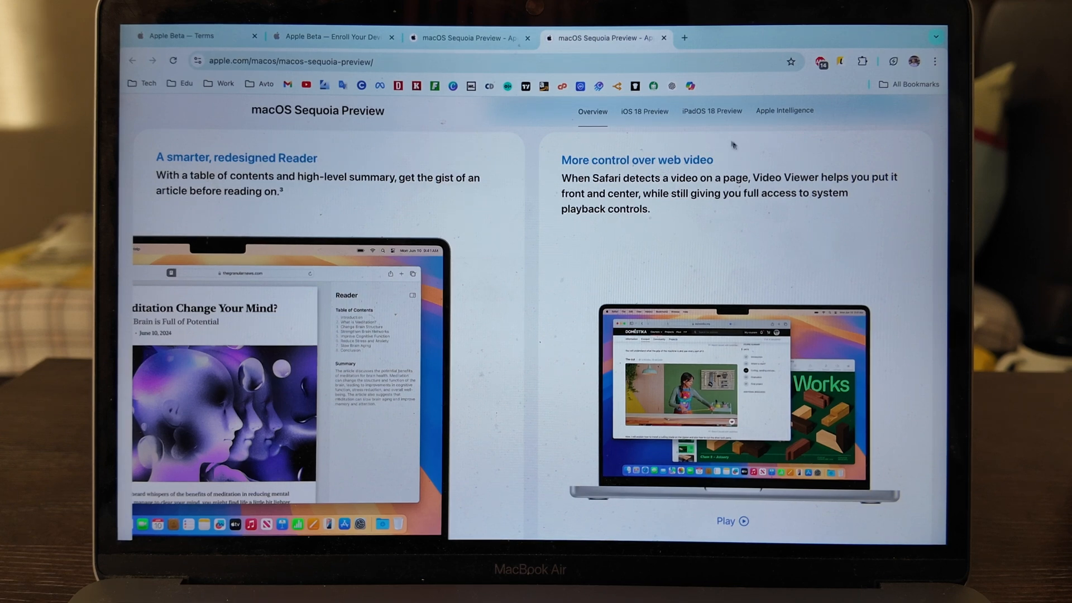
{"action": "scroll", "scroll_direction": "down", "scroll_amount": 3}
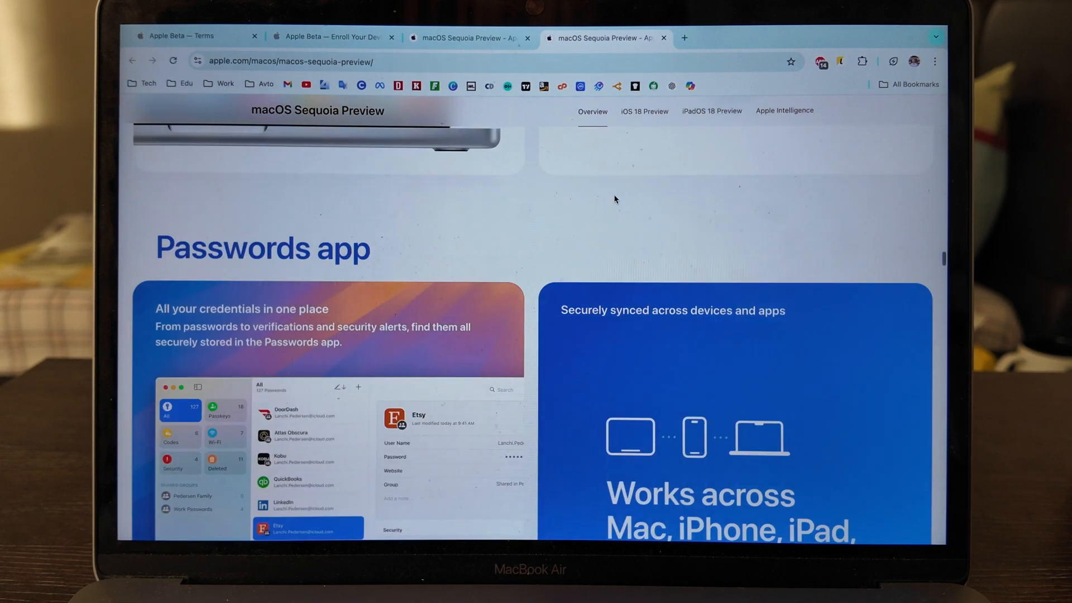
{"action": "scroll", "scroll_direction": "down", "scroll_amount": 3}
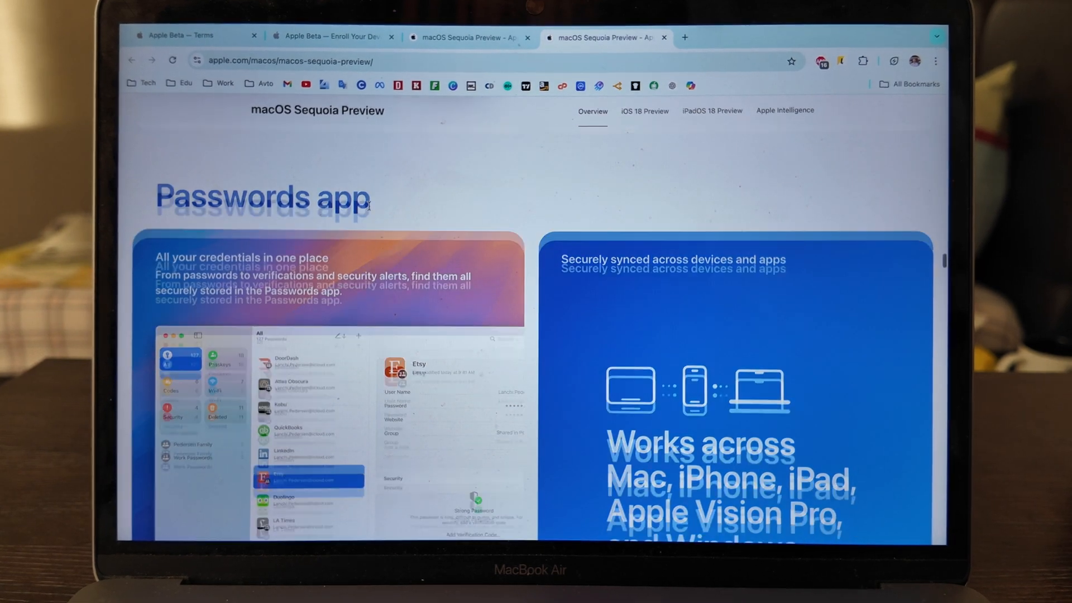
{"action": "scroll", "scroll_direction": "down", "scroll_amount": 3}
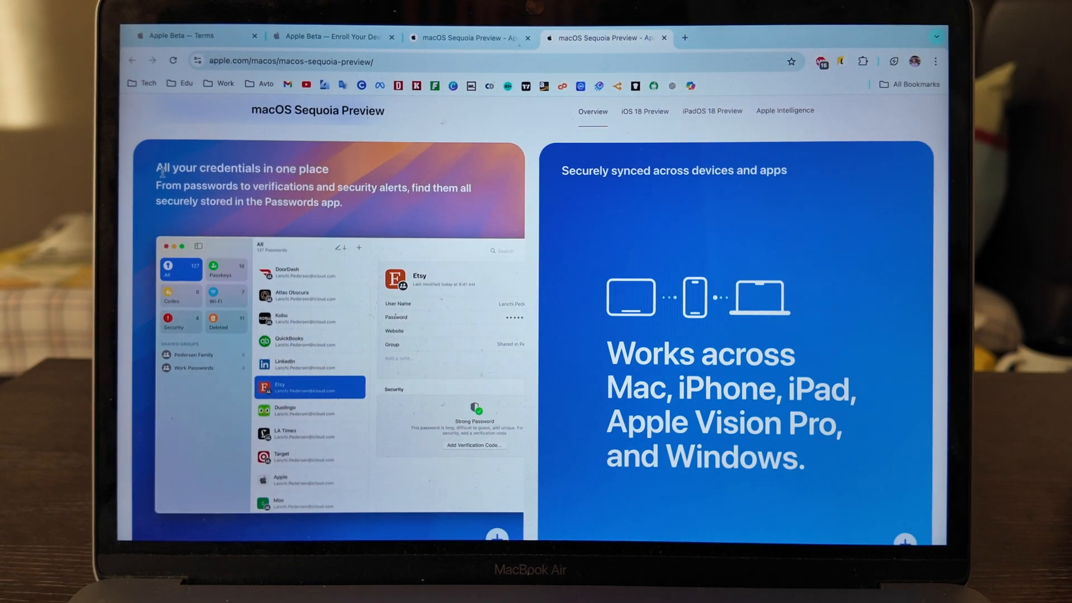
{"action": "scroll", "scroll_direction": "down", "scroll_amount": 3}
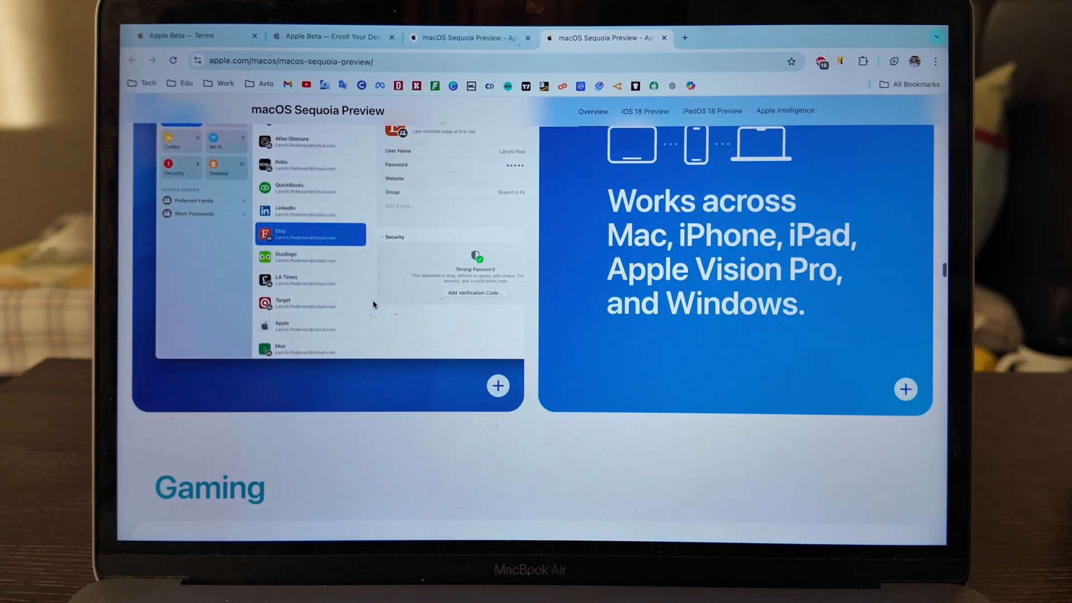
{"action": "scroll", "scroll_direction": "down", "scroll_amount": 3}
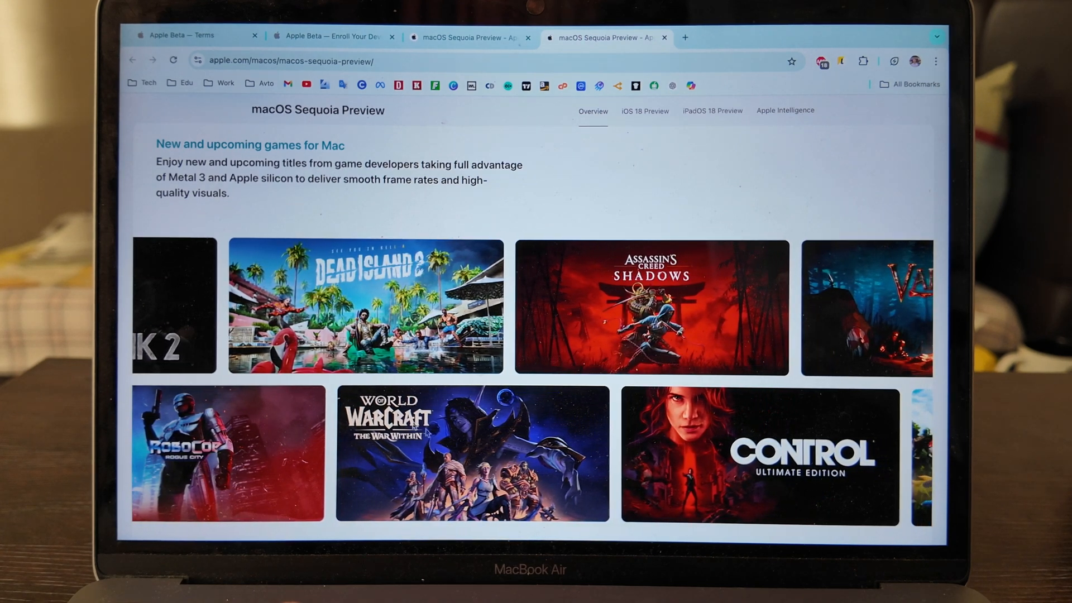
{"action": "scroll", "scroll_direction": "right", "scroll_amount": 3}
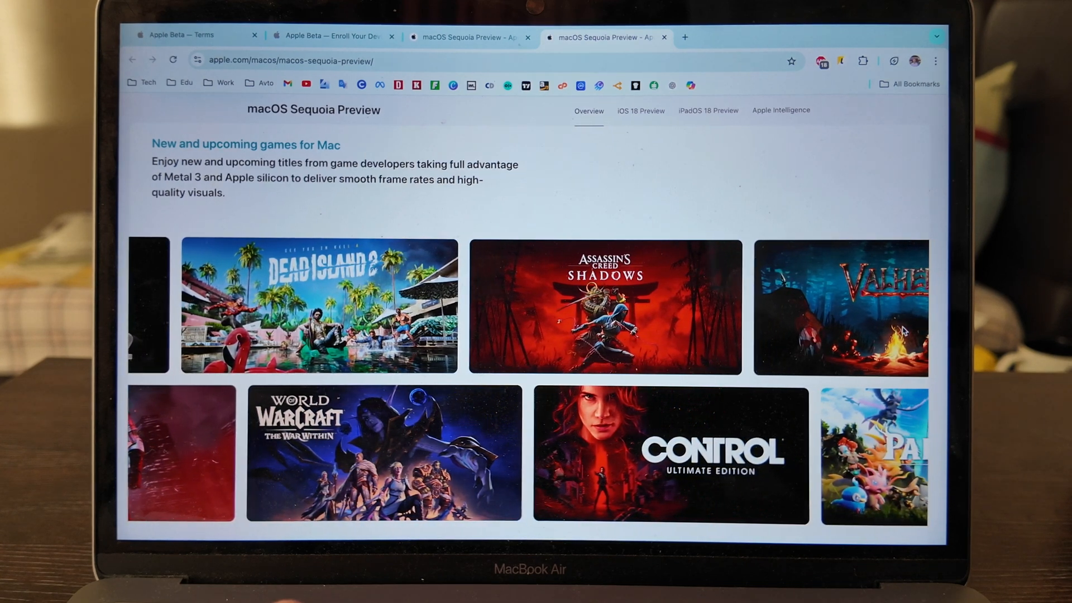
{"action": "scroll", "scroll_direction": "down", "scroll_amount": 3}
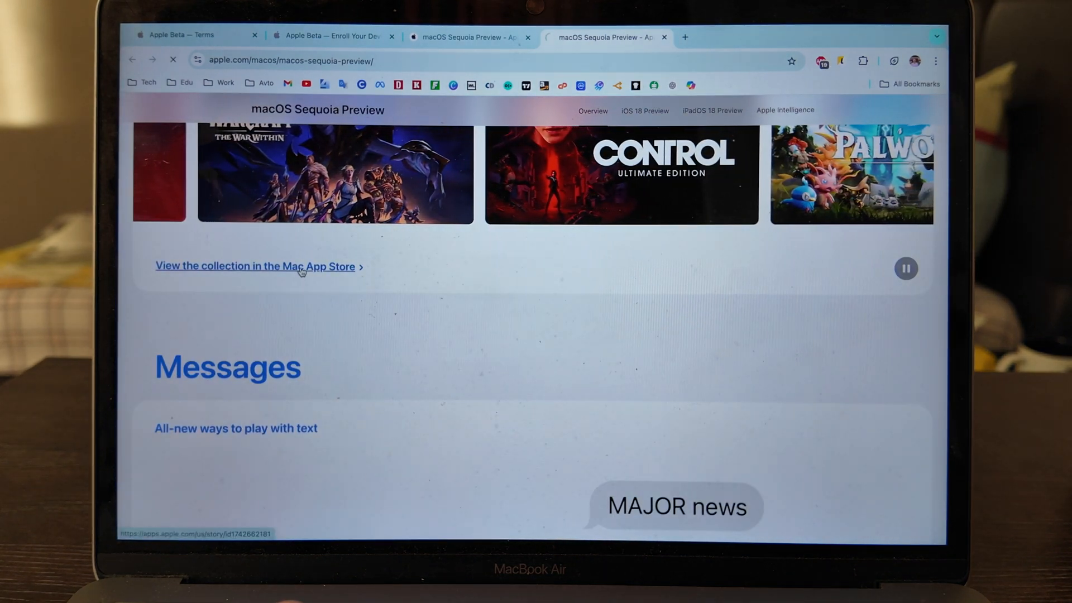
{"action": "left_click", "coordinate": [254, 266]}
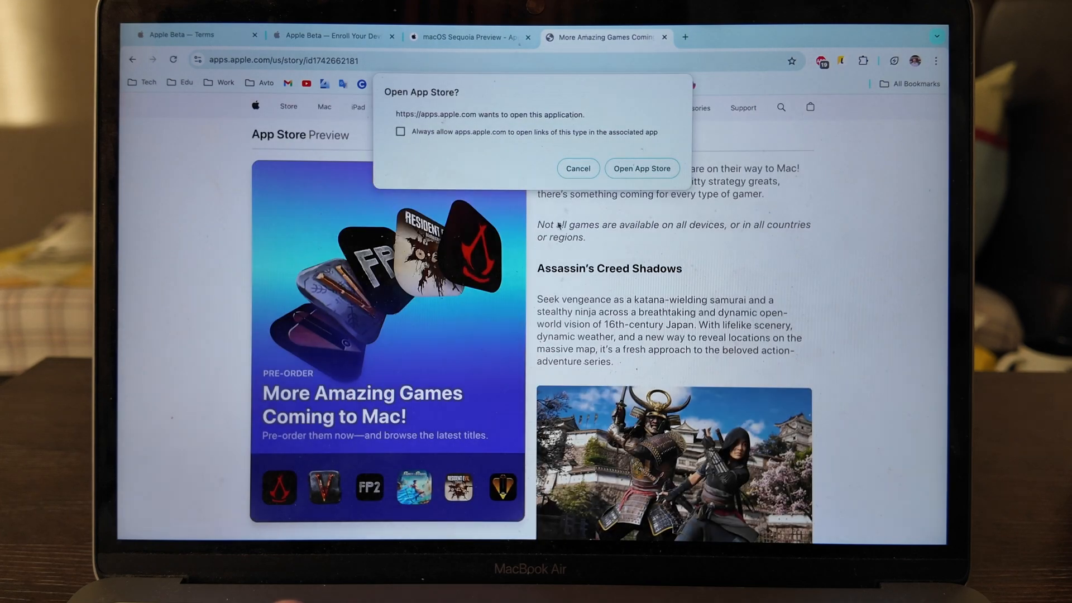
{"action": "left_click", "coordinate": [577, 168]}
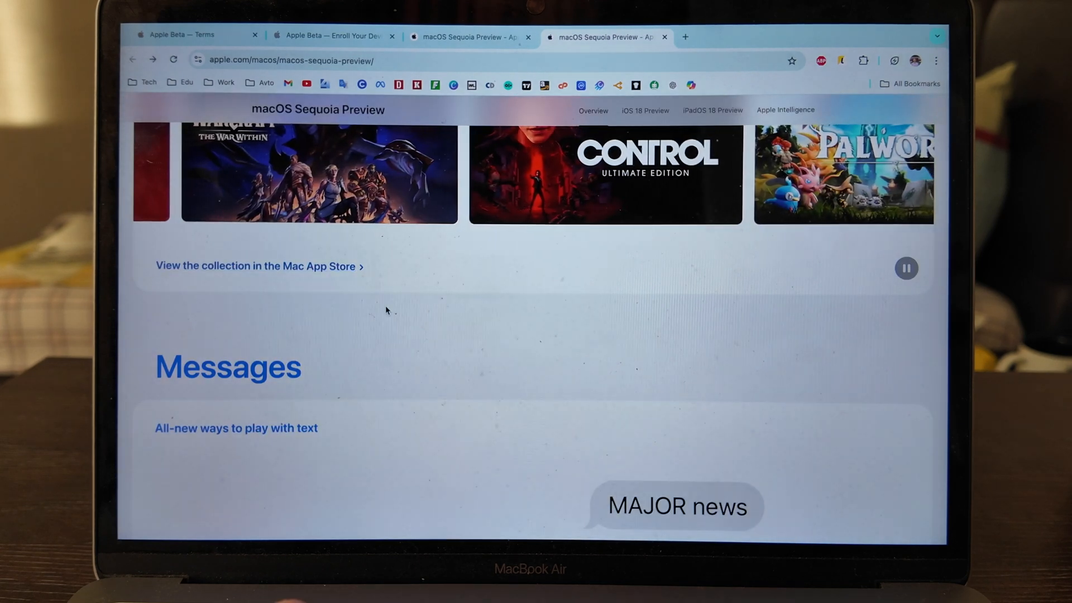
{"action": "scroll", "scroll_direction": "down", "scroll_amount": 3}
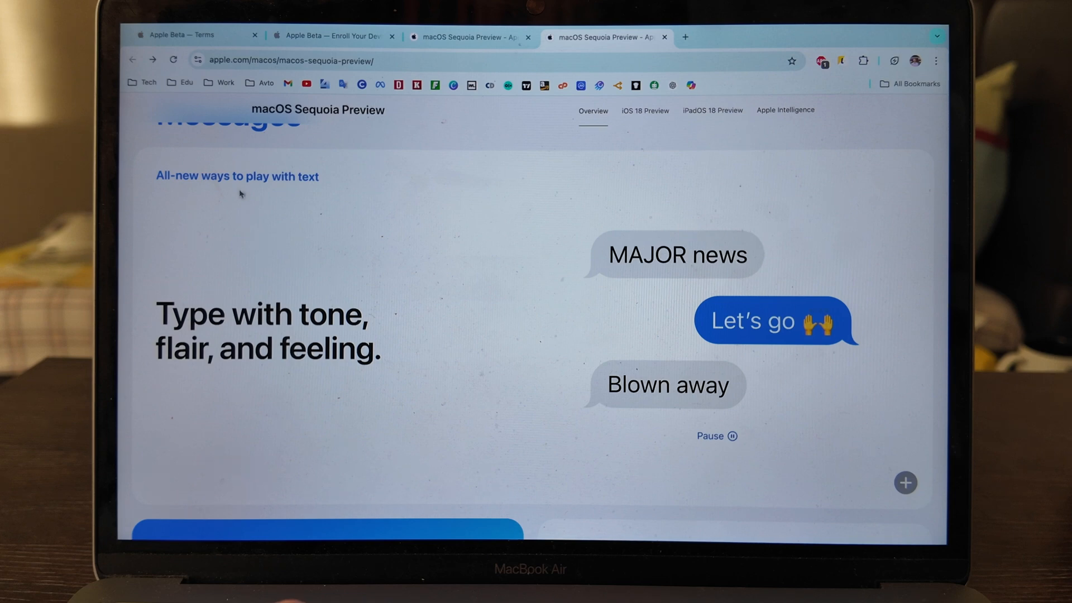
{"action": "scroll", "scroll_direction": "down", "scroll_amount": 3}
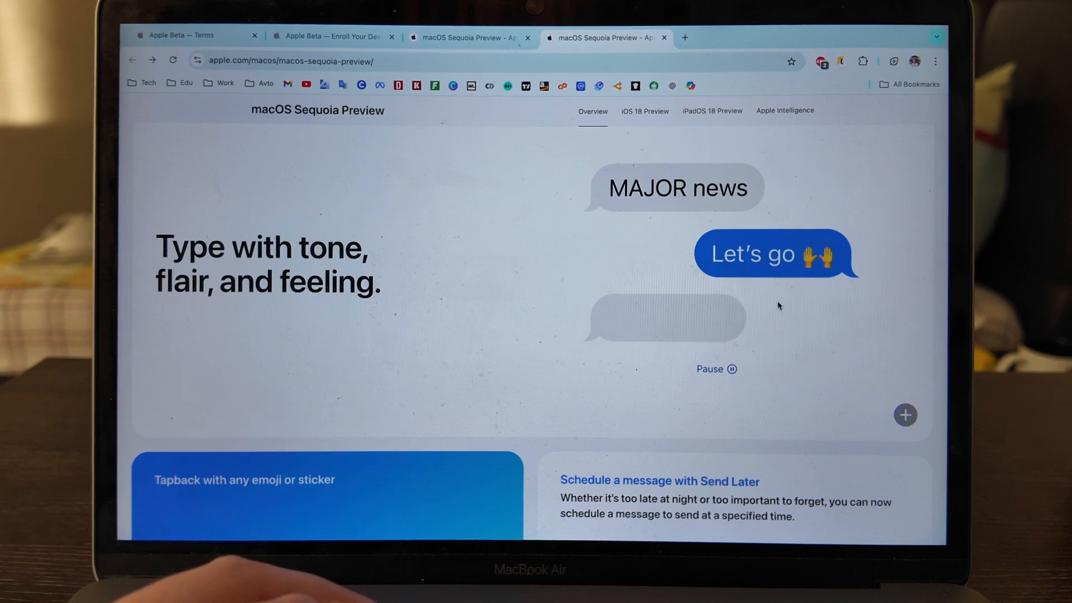
{"action": "scroll", "scroll_direction": "down", "scroll_amount": 3}
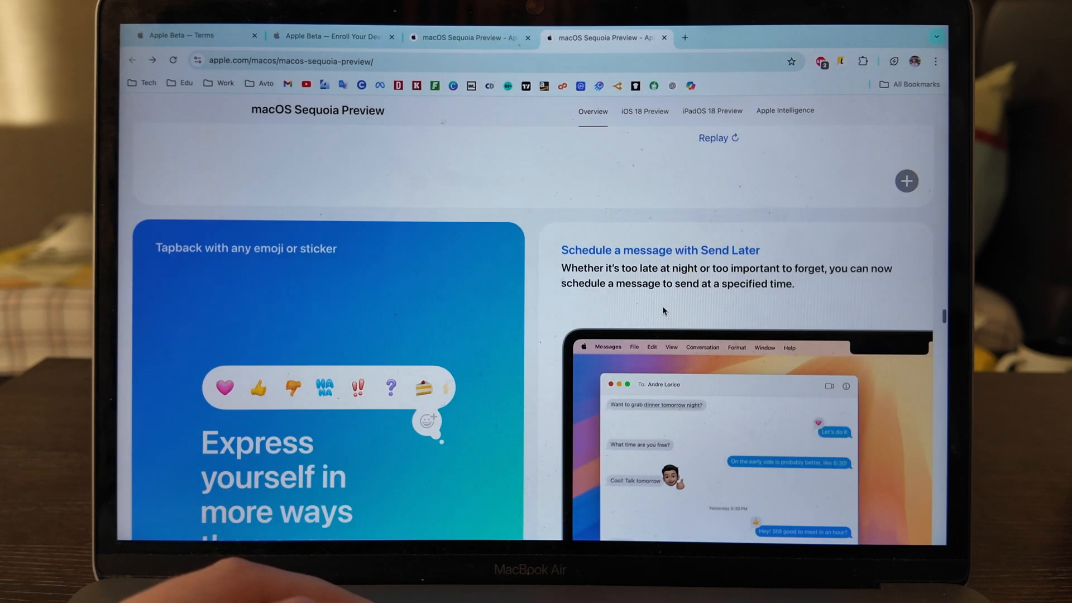
{"action": "scroll", "scroll_direction": "down", "scroll_amount": 3}
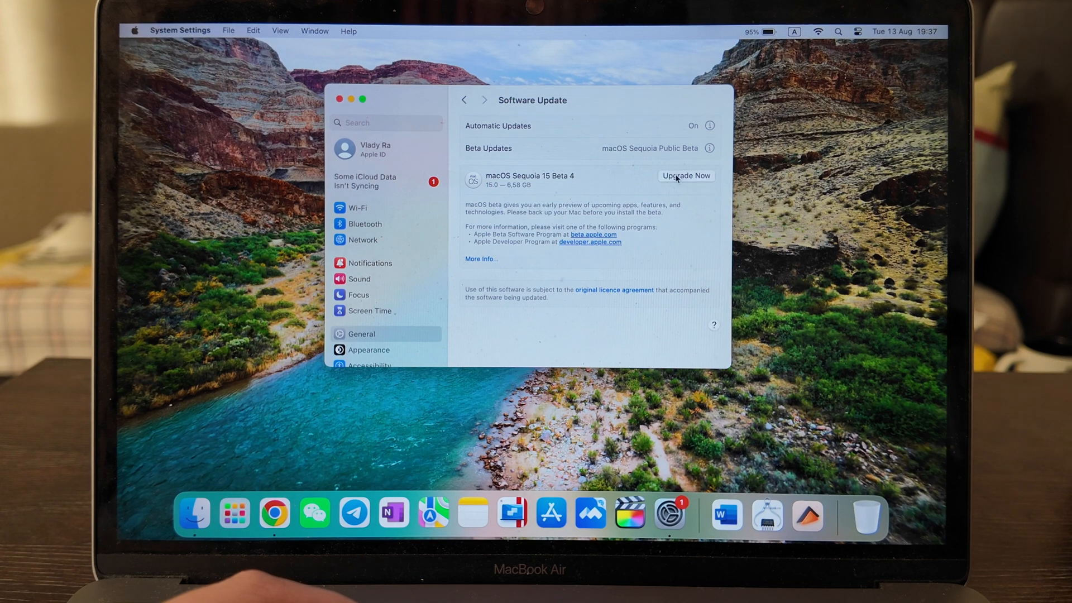
- Upgrade now to macOS Sequoia 15 Beta 4, agree to the licence and reach the password prompt
{"action": "left_click", "coordinate": [685, 175]}
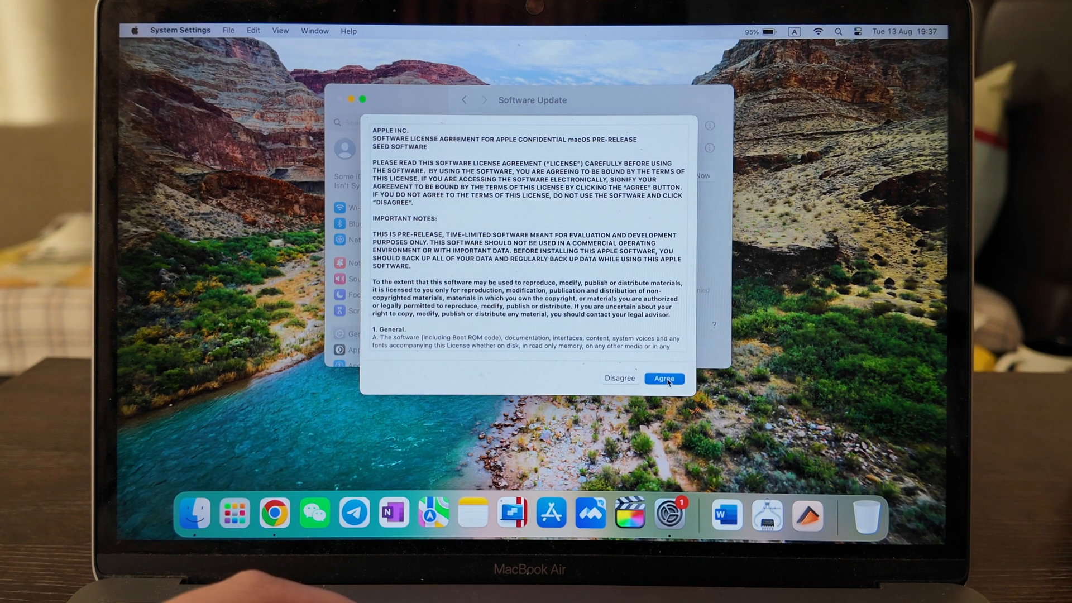
{"action": "left_click", "coordinate": [662, 379]}
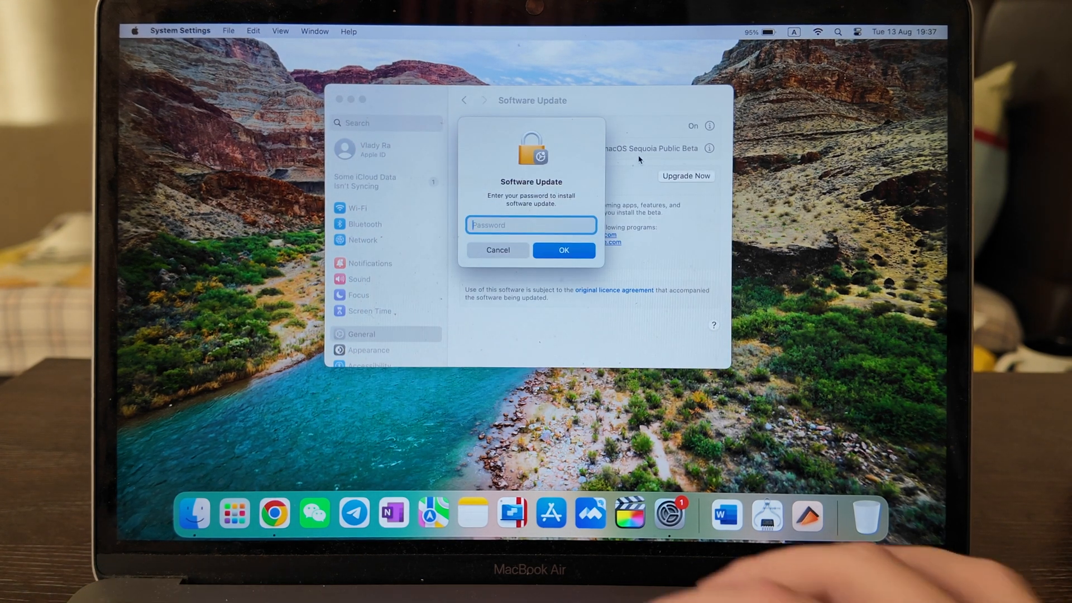
{"action": "left_click", "coordinate": [563, 249]}
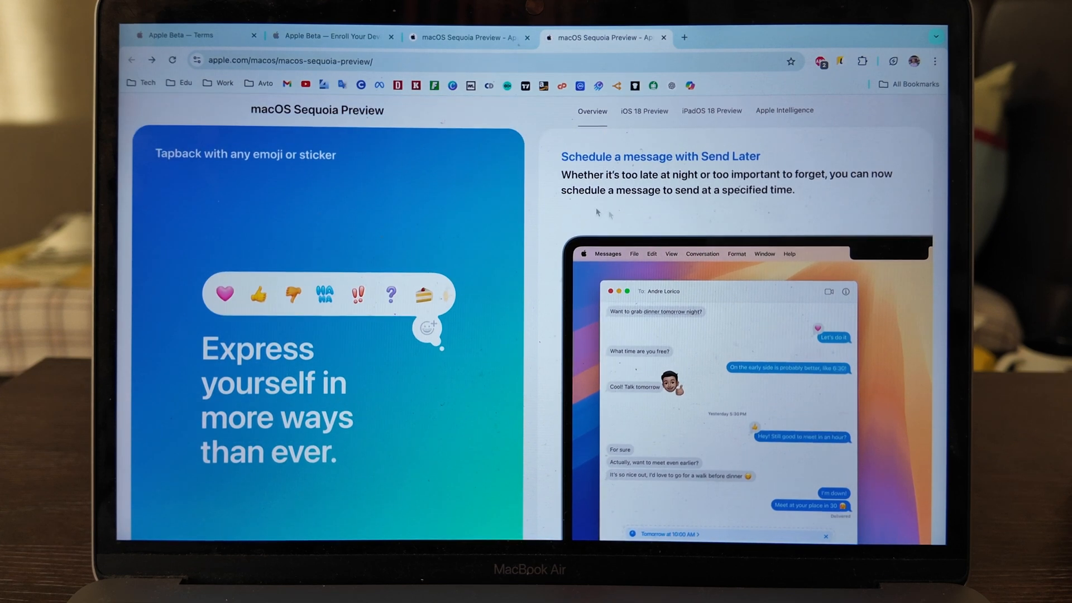
{"action": "scroll", "scroll_direction": "down", "scroll_amount": 3}
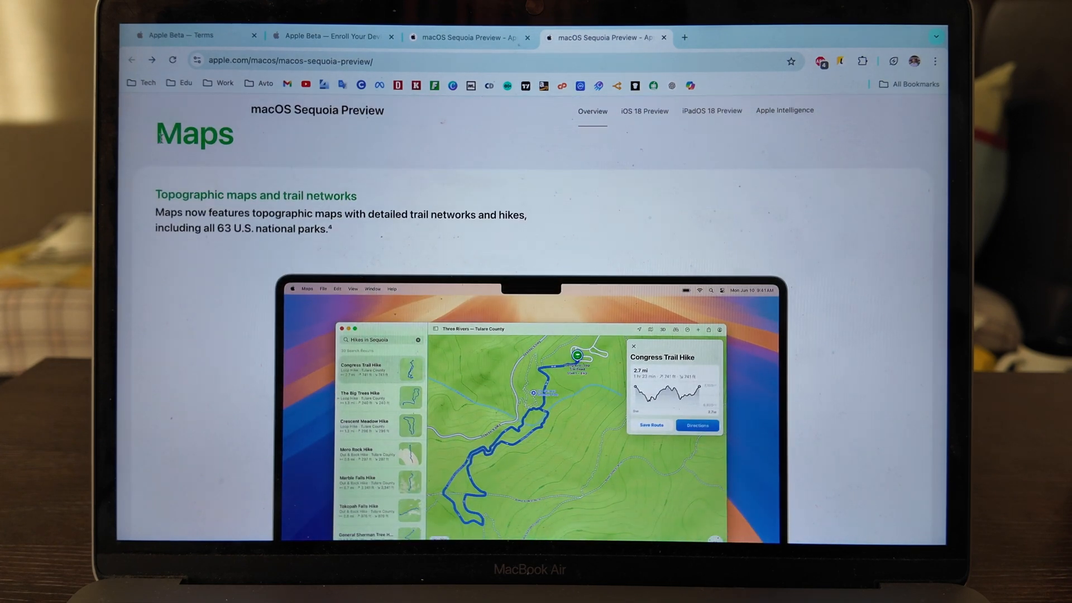
{"action": "left_click_drag", "start_coordinate": [156, 195], "coordinate": [329, 212]}
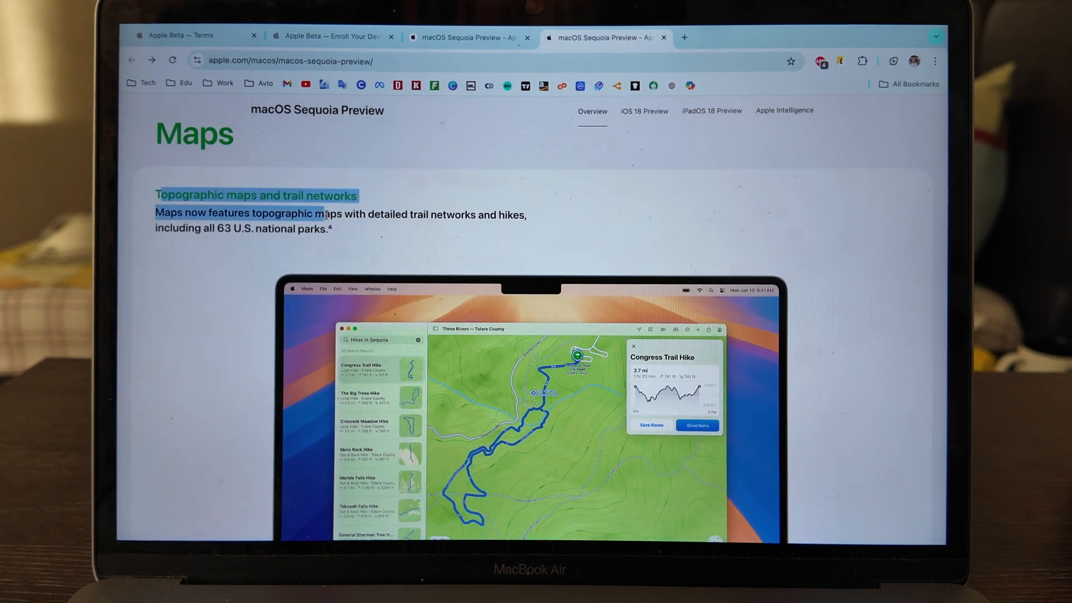
{"action": "left_click", "coordinate": [212, 224]}
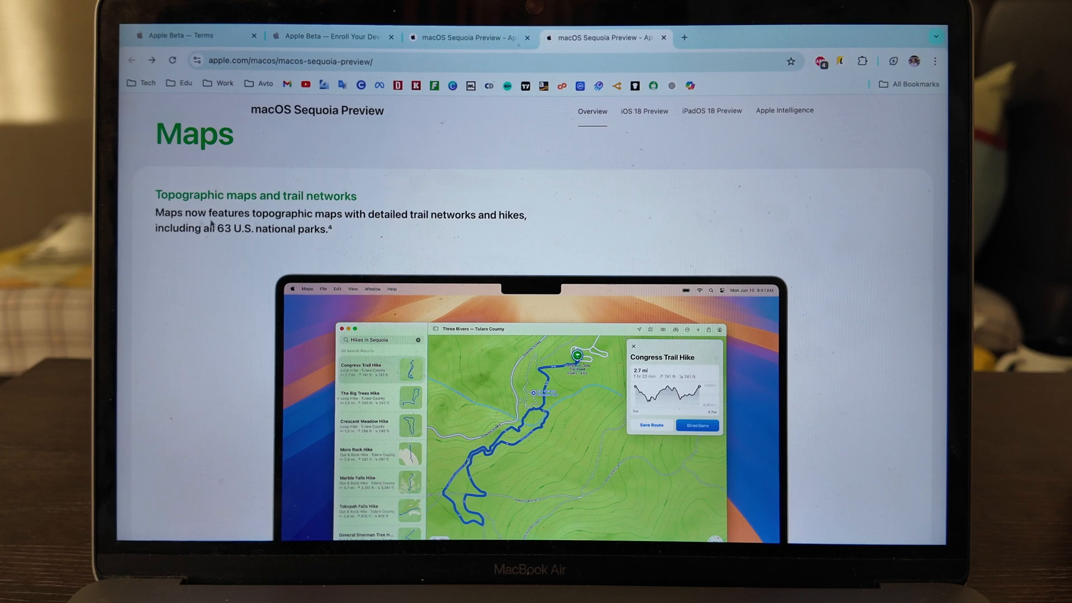
{"action": "scroll", "scroll_direction": "down", "scroll_amount": 3}
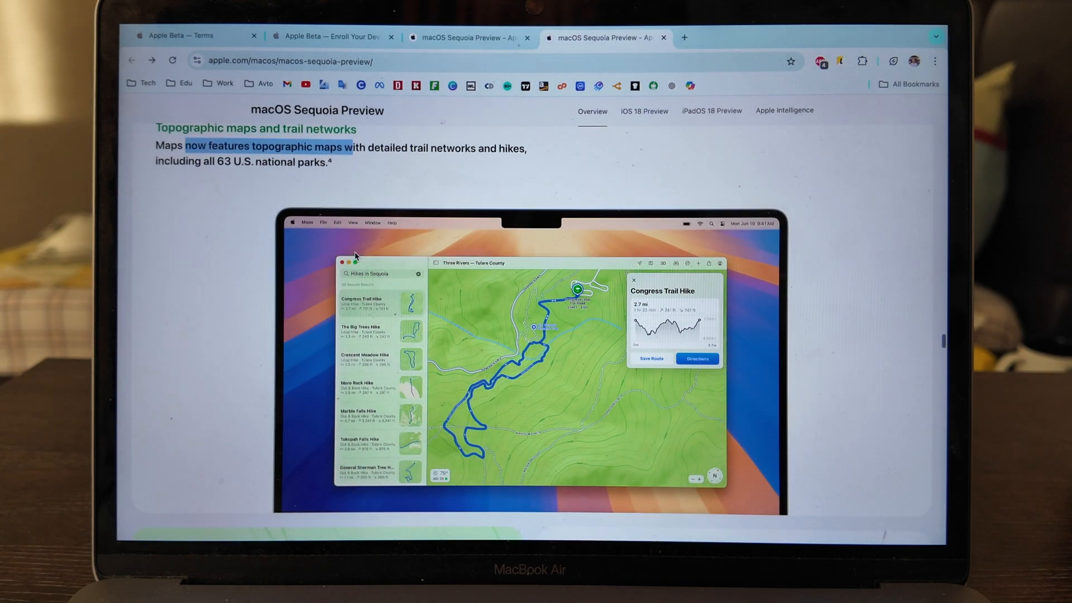
{"action": "scroll", "scroll_direction": "down", "scroll_amount": 3}
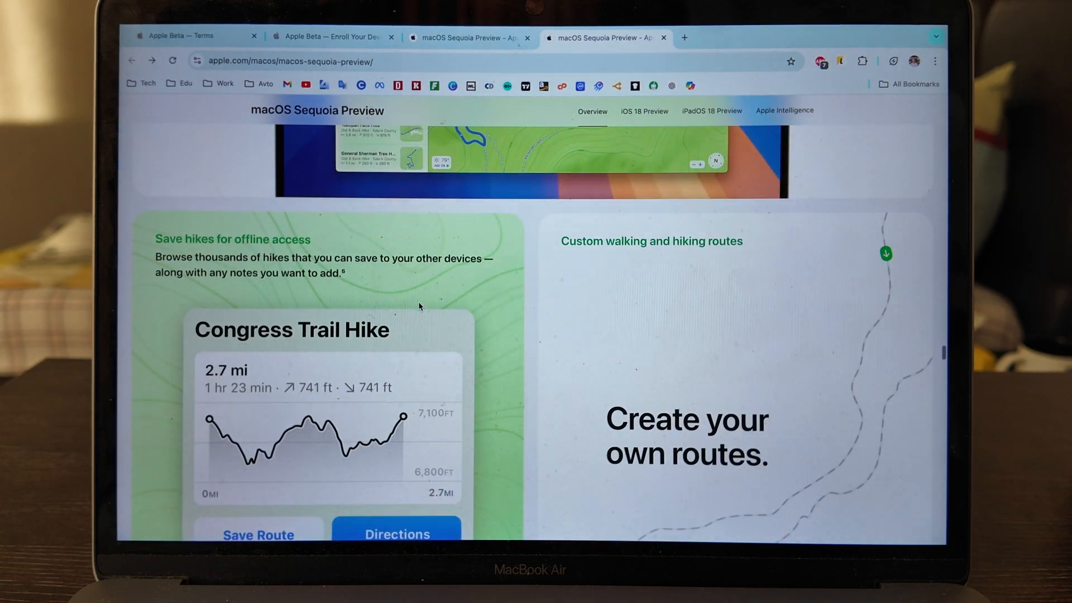
{"action": "scroll", "scroll_direction": "down", "scroll_amount": 3}
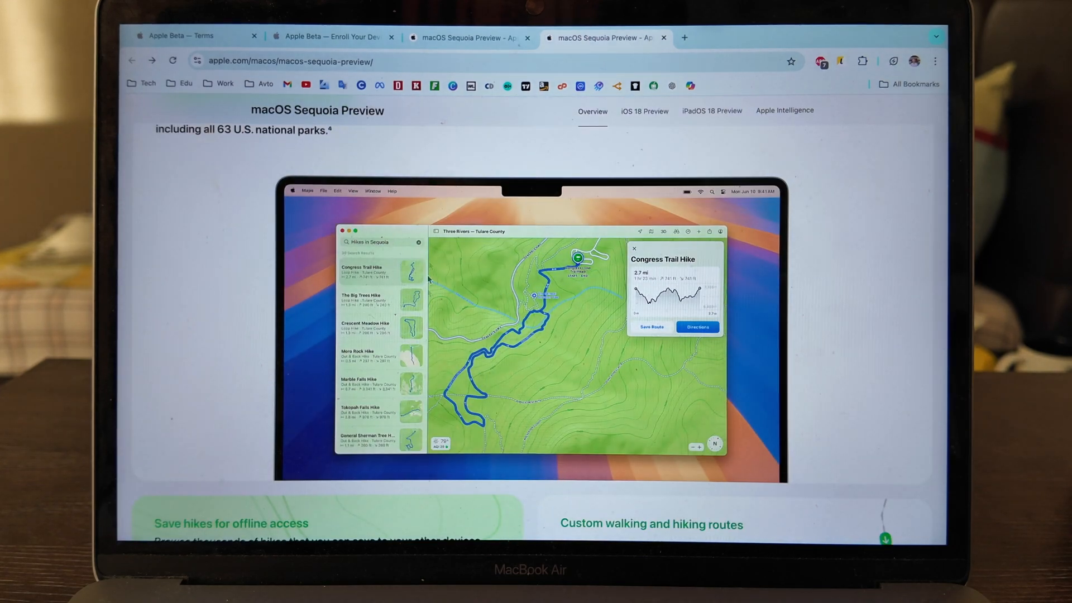
{"action": "scroll", "scroll_direction": "down", "scroll_amount": 3}
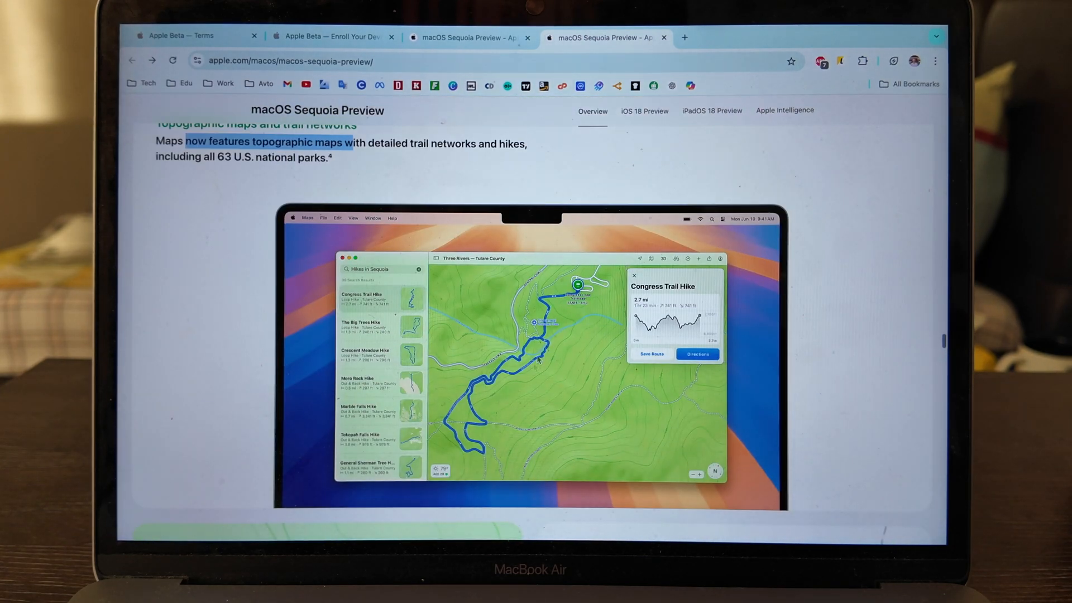
{"action": "scroll", "scroll_direction": "down", "scroll_amount": 3}
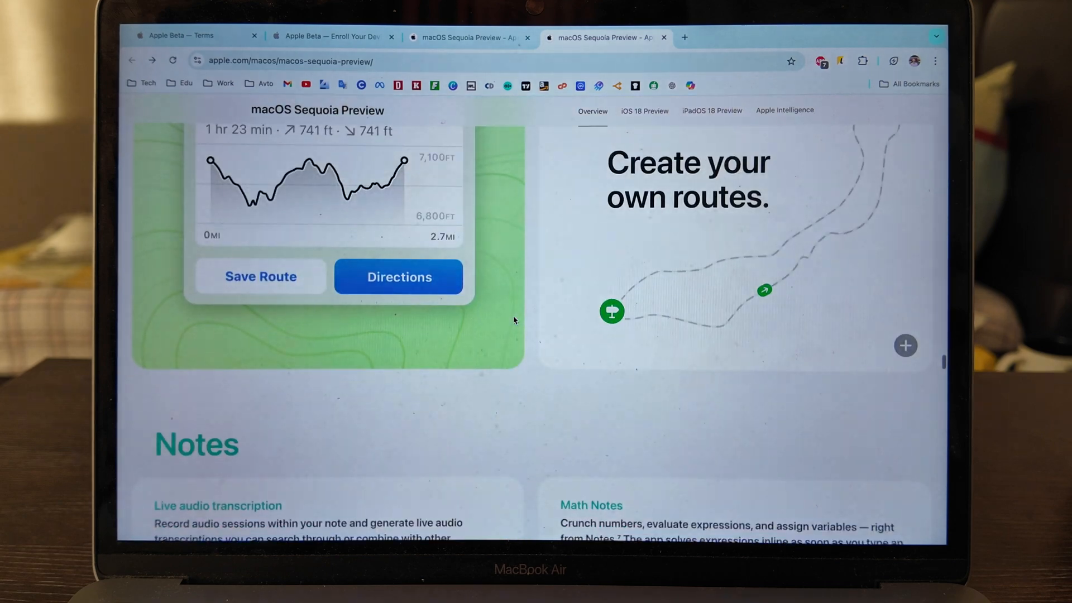
{"action": "scroll", "scroll_direction": "down", "scroll_amount": 3}
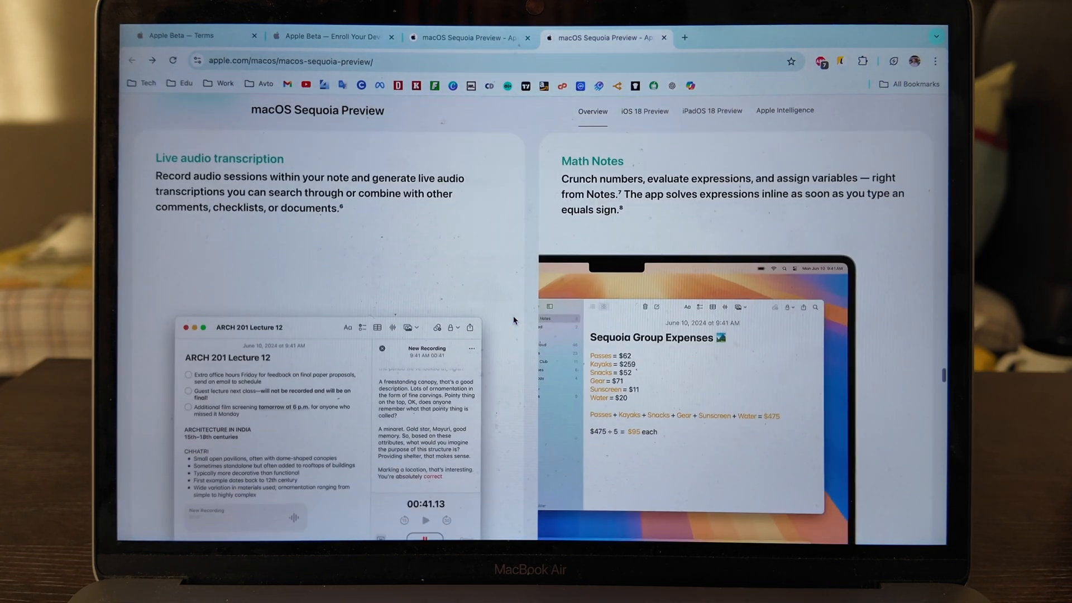
{"action": "scroll", "scroll_direction": "down", "scroll_amount": 3}
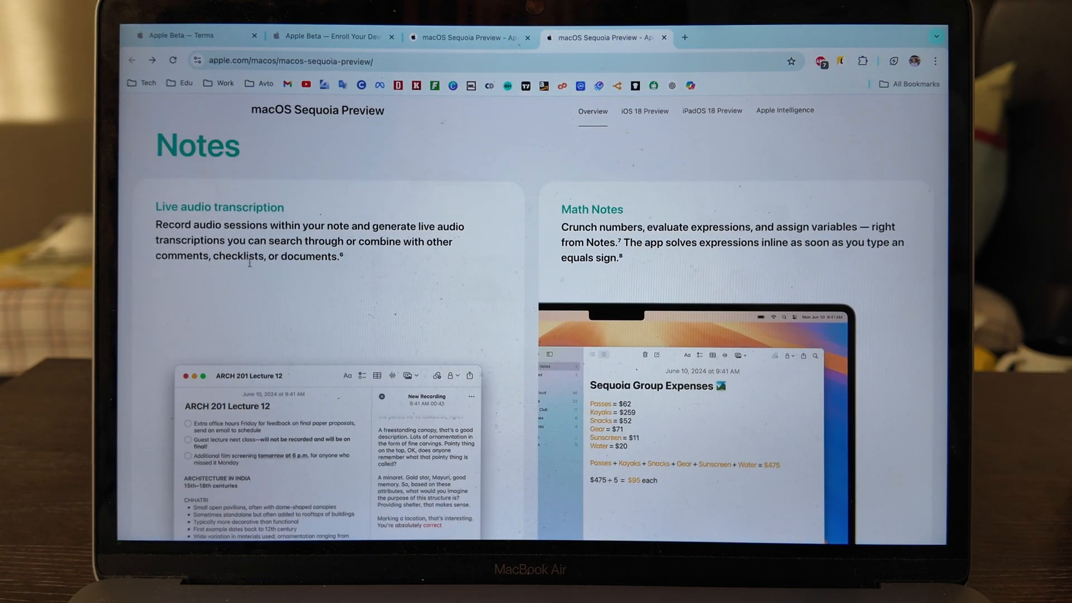
{"action": "scroll", "scroll_direction": "down", "scroll_amount": 3}
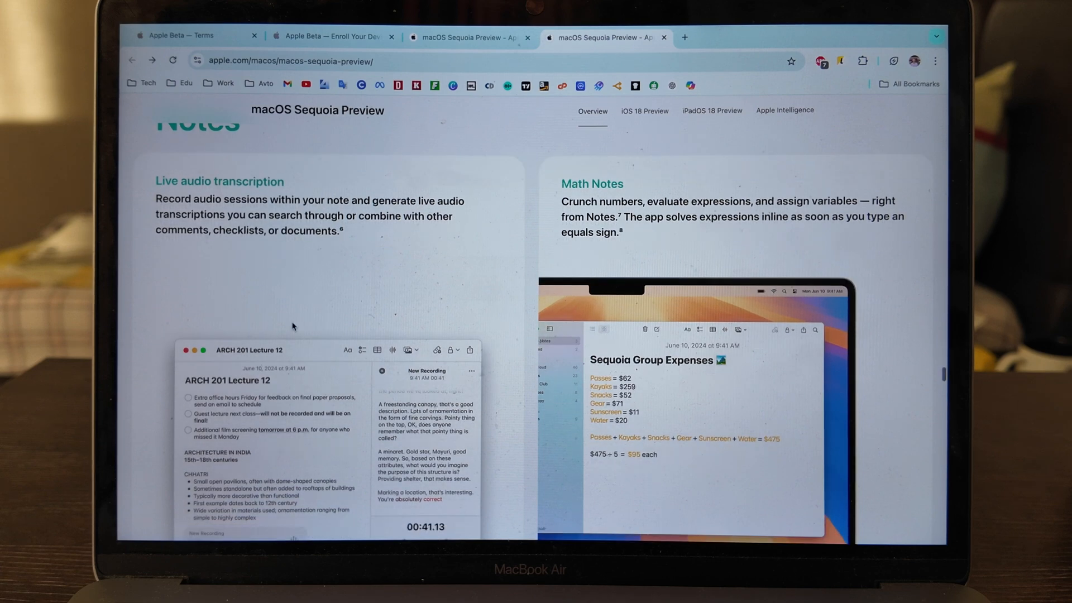
{"action": "left_click_drag", "start_coordinate": [157, 199], "coordinate": [339, 230]}
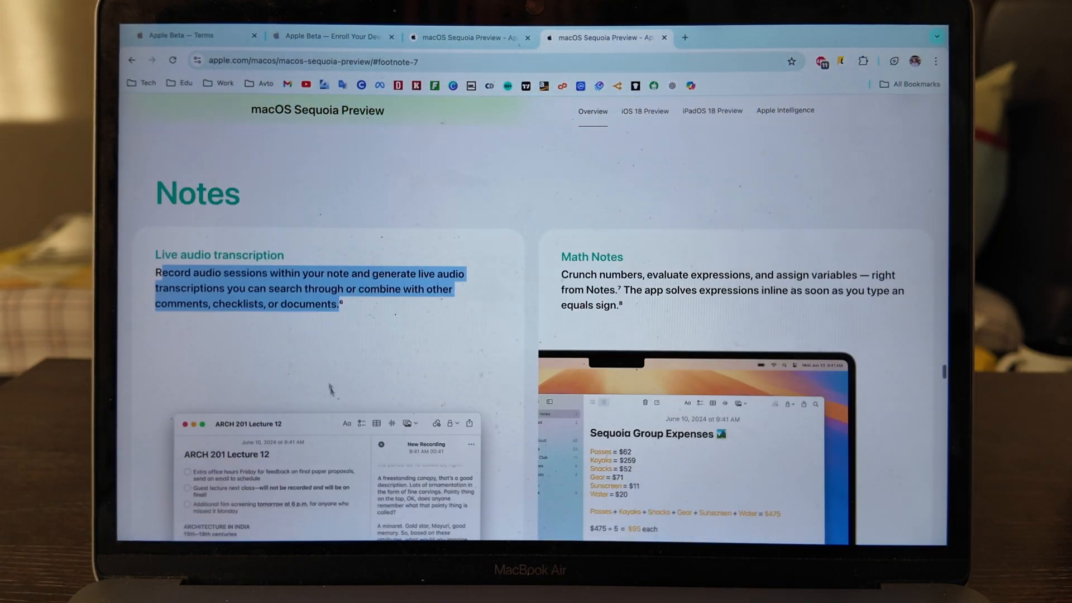
{"action": "scroll", "scroll_direction": "down", "scroll_amount": 3}
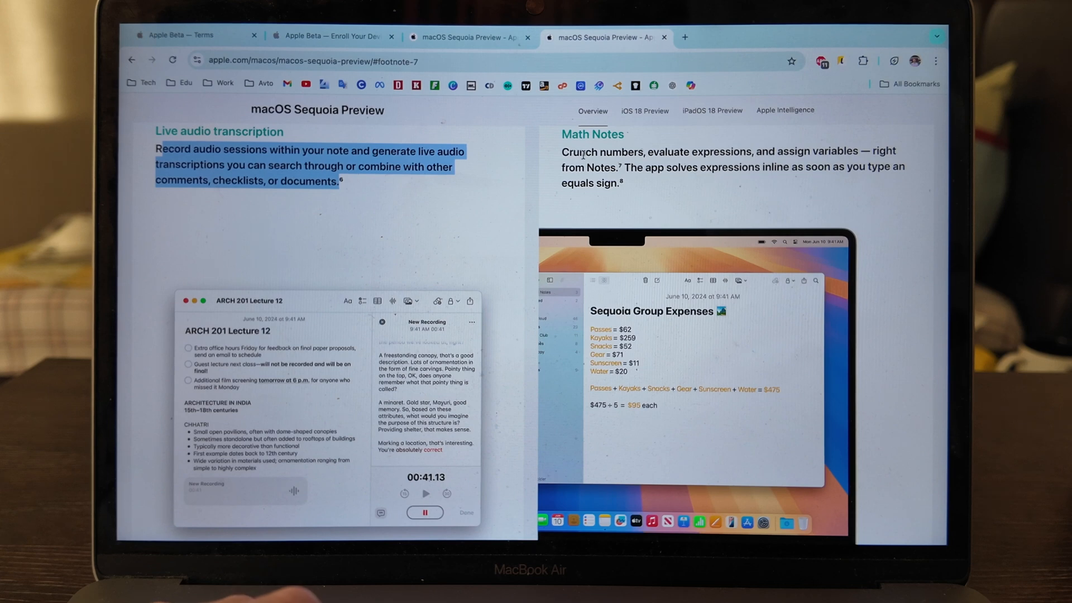
{"action": "scroll", "scroll_direction": "down", "scroll_amount": 3}
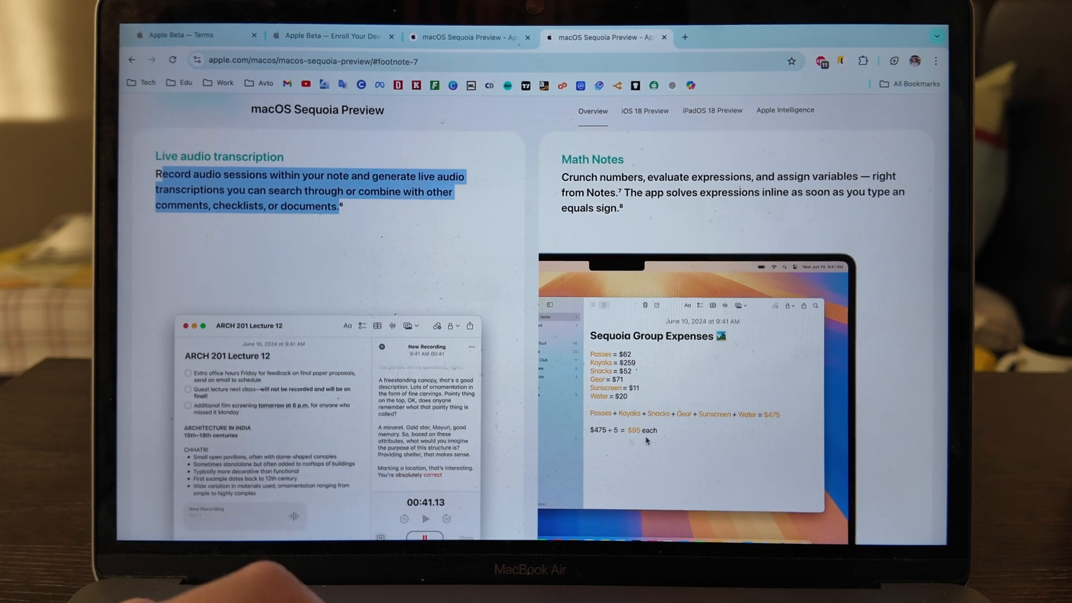
{"action": "scroll", "scroll_direction": "down", "scroll_amount": 3}
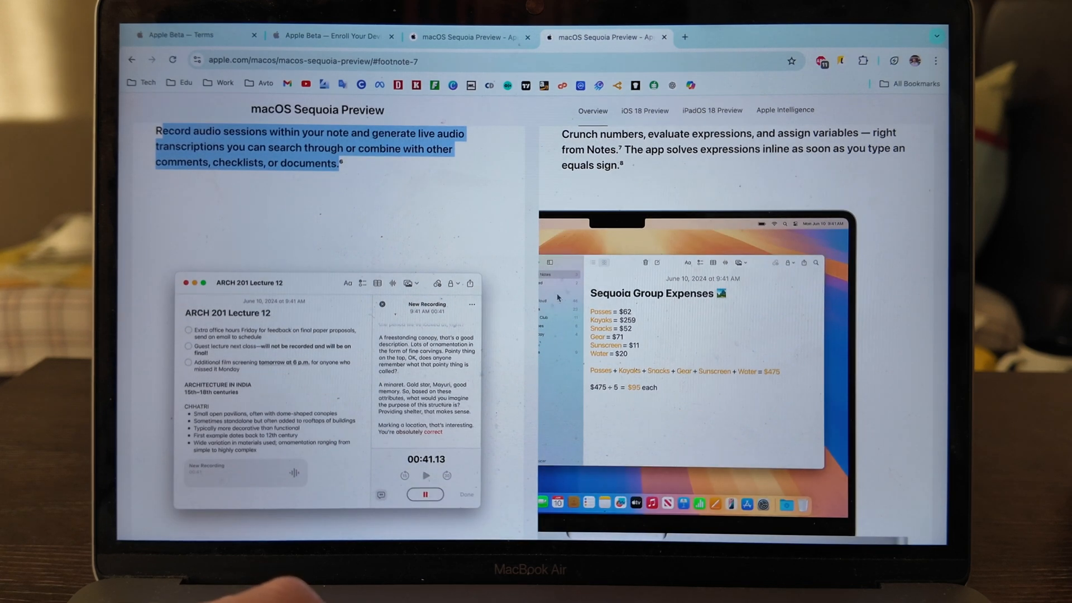
{"action": "scroll", "scroll_direction": "down", "scroll_amount": 3}
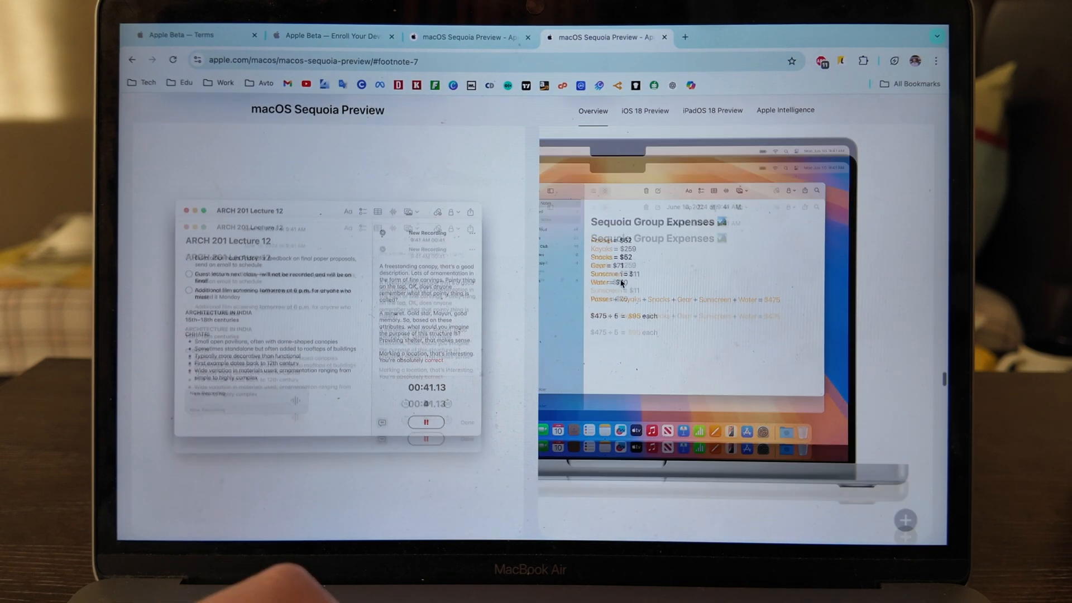
{"action": "scroll", "scroll_direction": "down", "scroll_amount": 3}
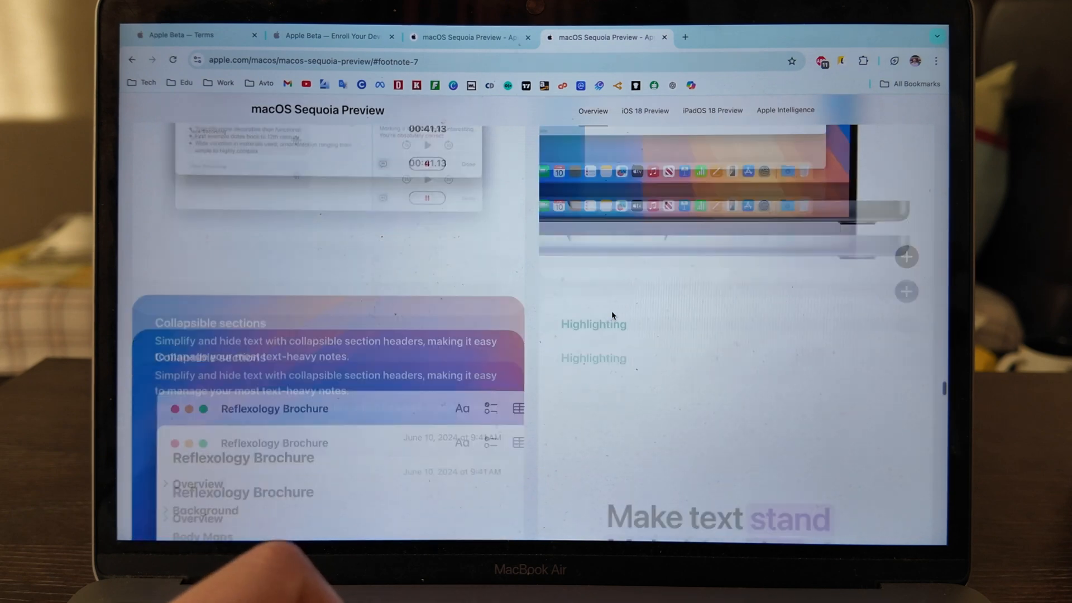
{"action": "scroll", "scroll_direction": "down", "scroll_amount": 3}
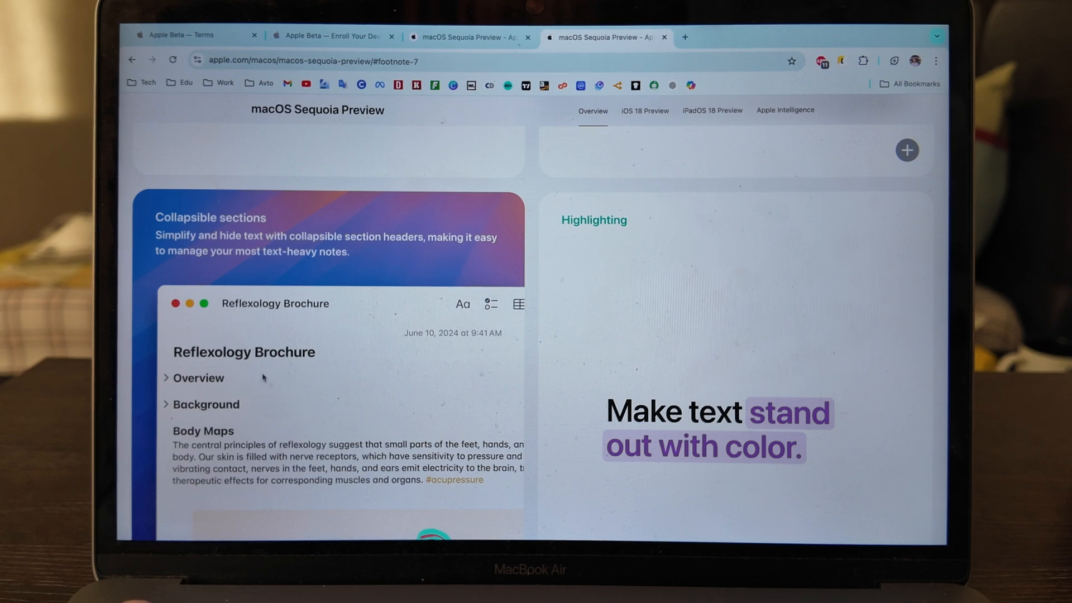
{"action": "scroll", "scroll_direction": "down", "scroll_amount": 3}
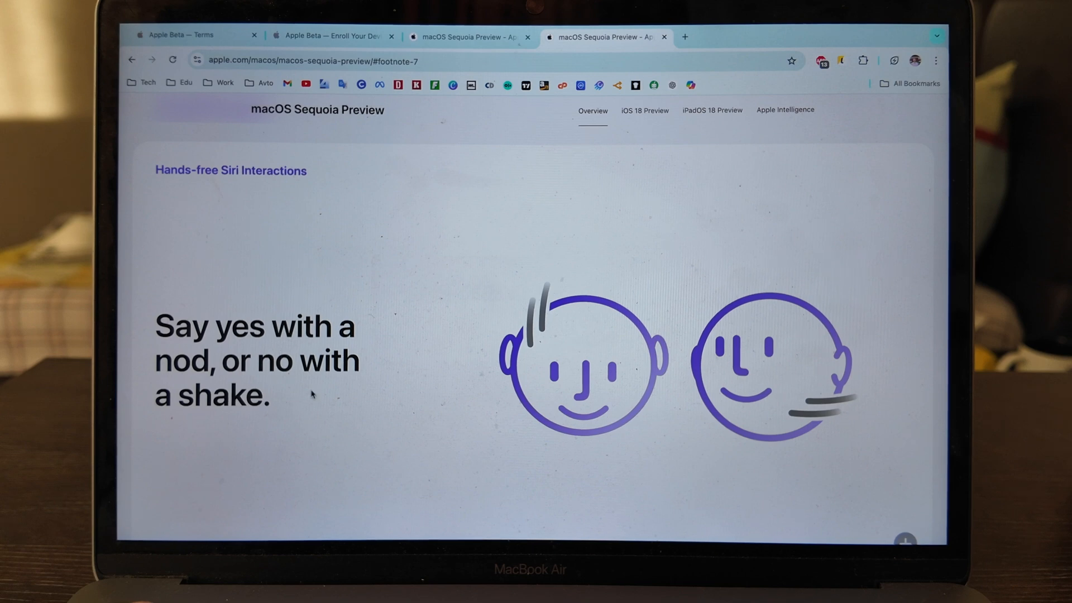
{"action": "scroll", "scroll_direction": "down", "scroll_amount": 3}
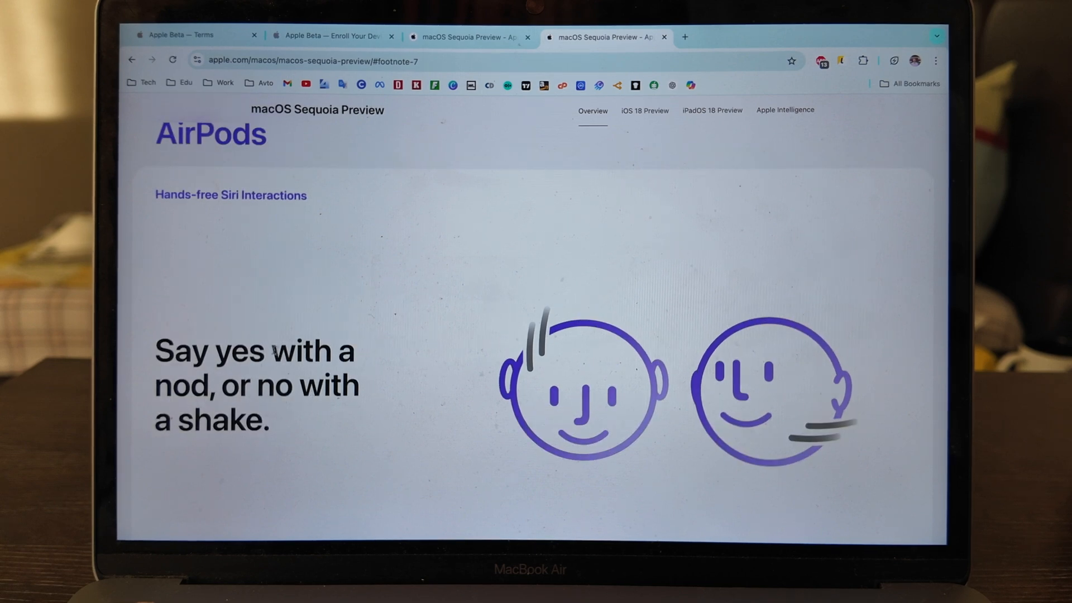
{"action": "scroll", "scroll_direction": "down", "scroll_amount": 3}
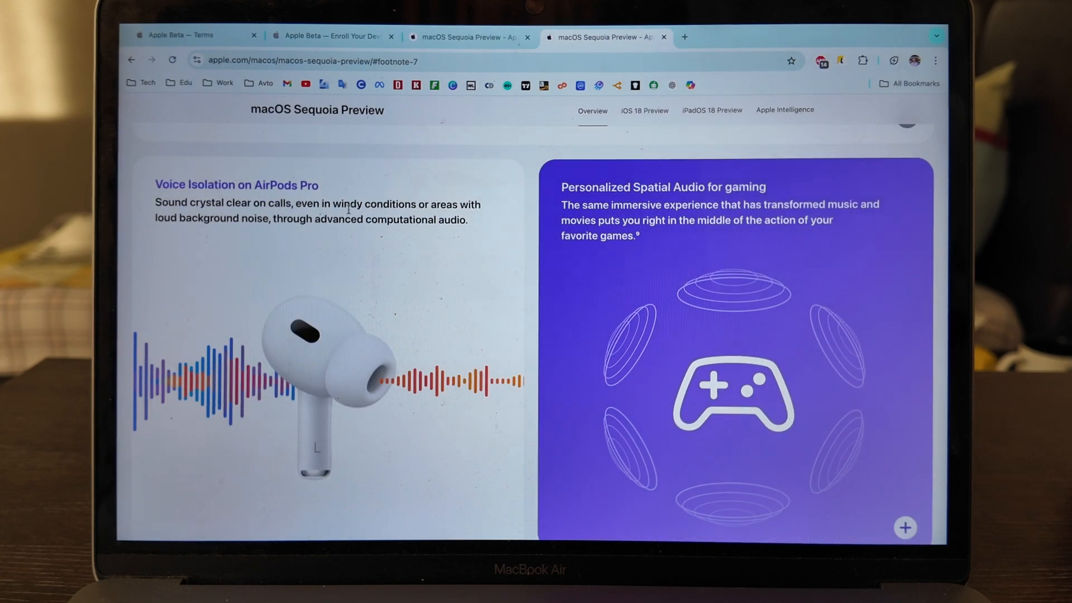
{"action": "scroll", "scroll_direction": "down", "scroll_amount": 3}
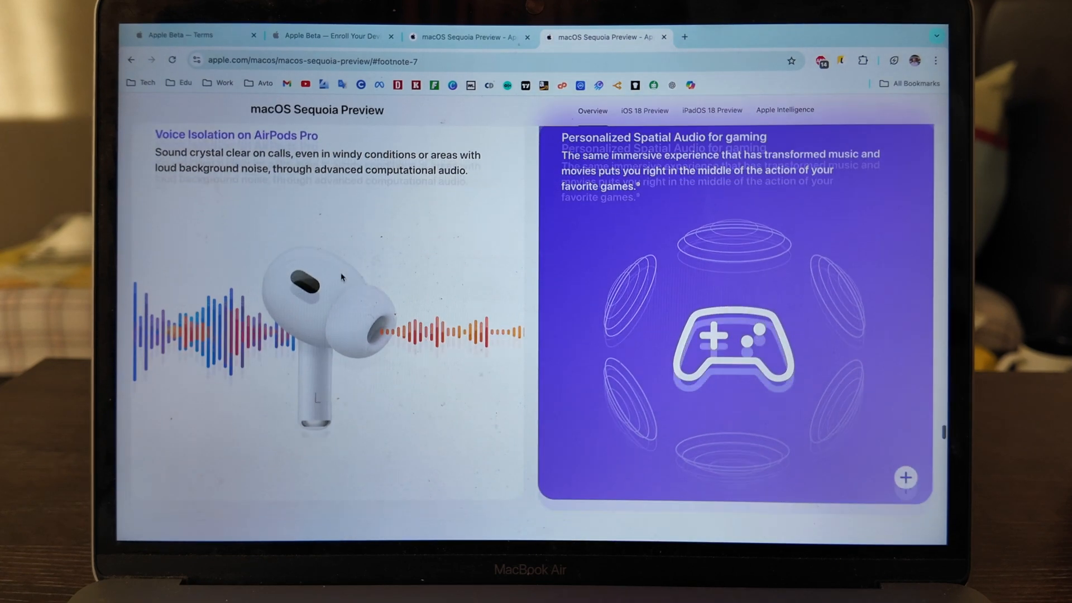
{"action": "scroll", "scroll_direction": "down", "scroll_amount": 3}
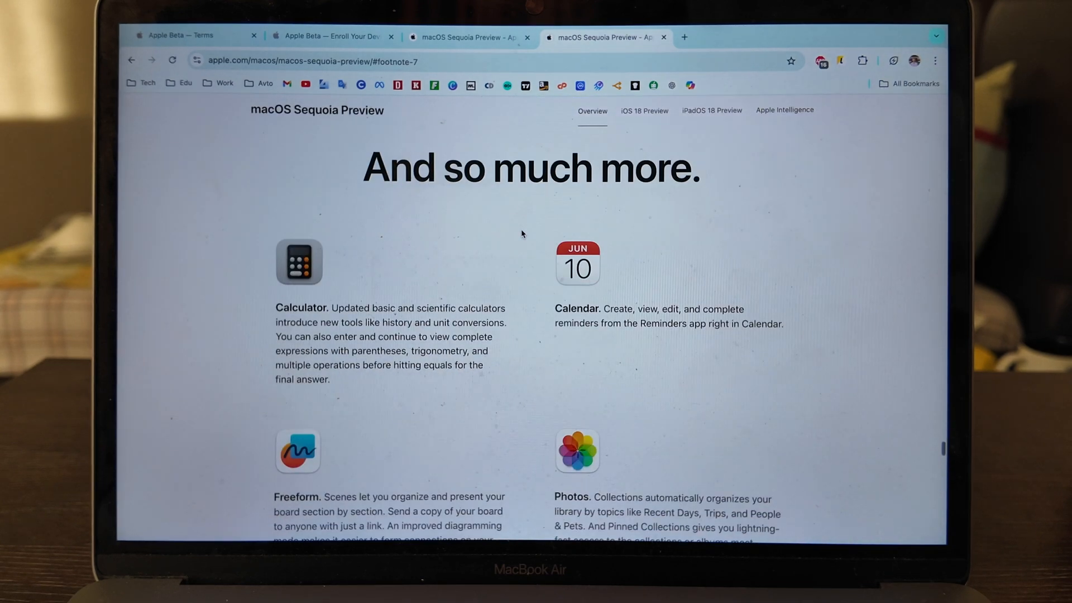
{"action": "scroll", "scroll_direction": "down", "scroll_amount": 3}
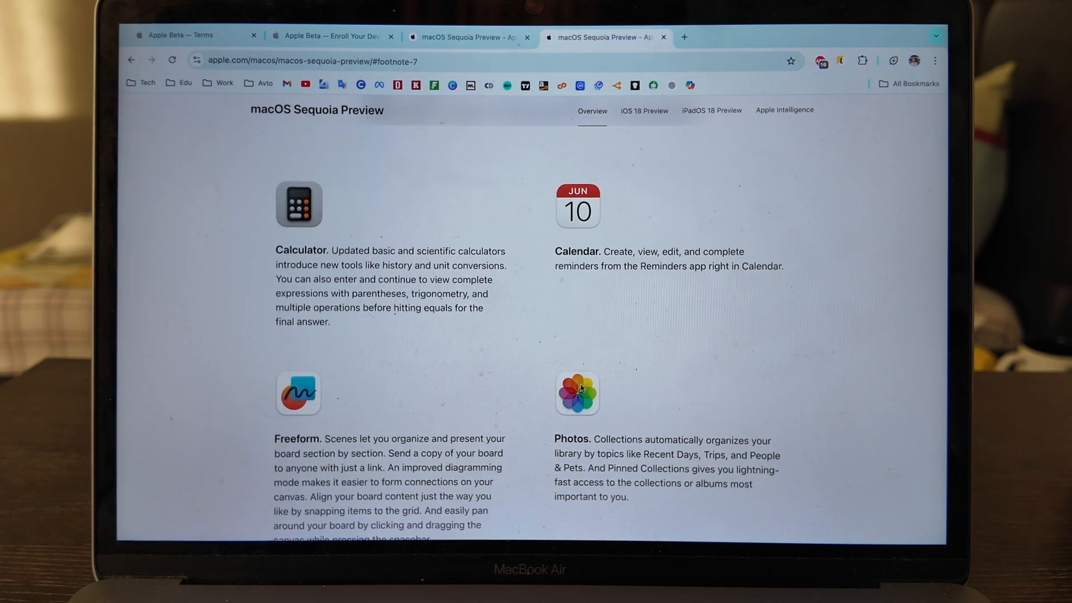
{"action": "scroll", "scroll_direction": "down", "scroll_amount": 3}
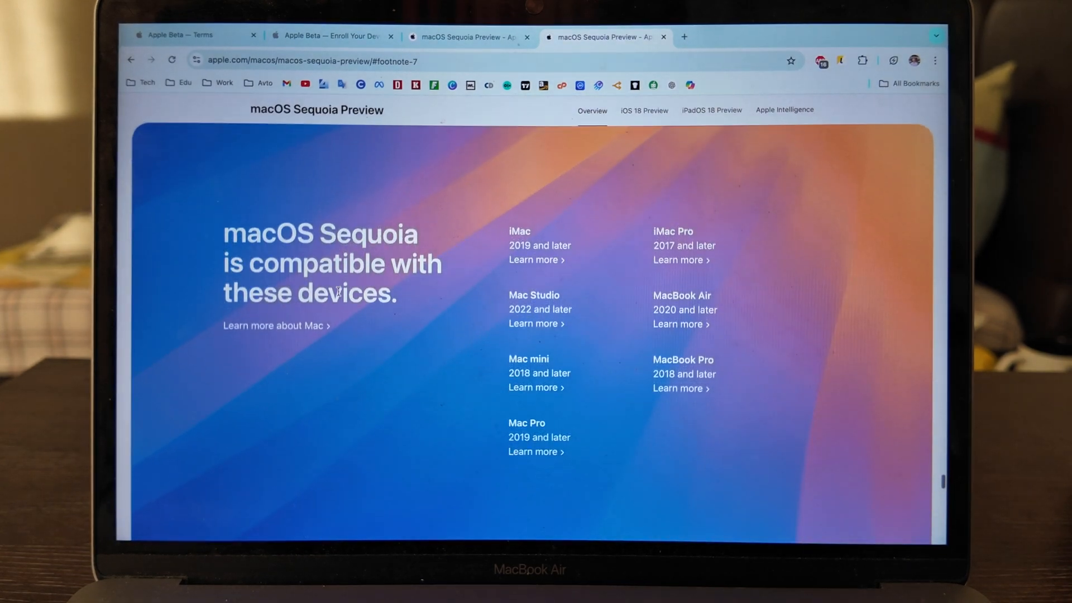
{"action": "scroll", "scroll_direction": "down", "scroll_amount": 3}
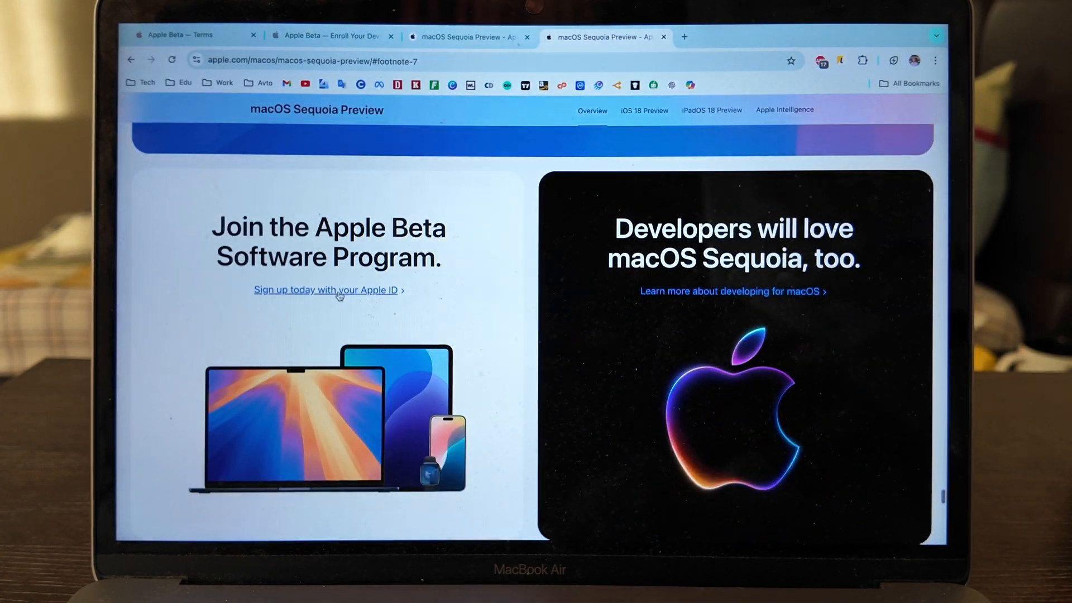
{"action": "scroll", "scroll_direction": "down", "scroll_amount": 3}
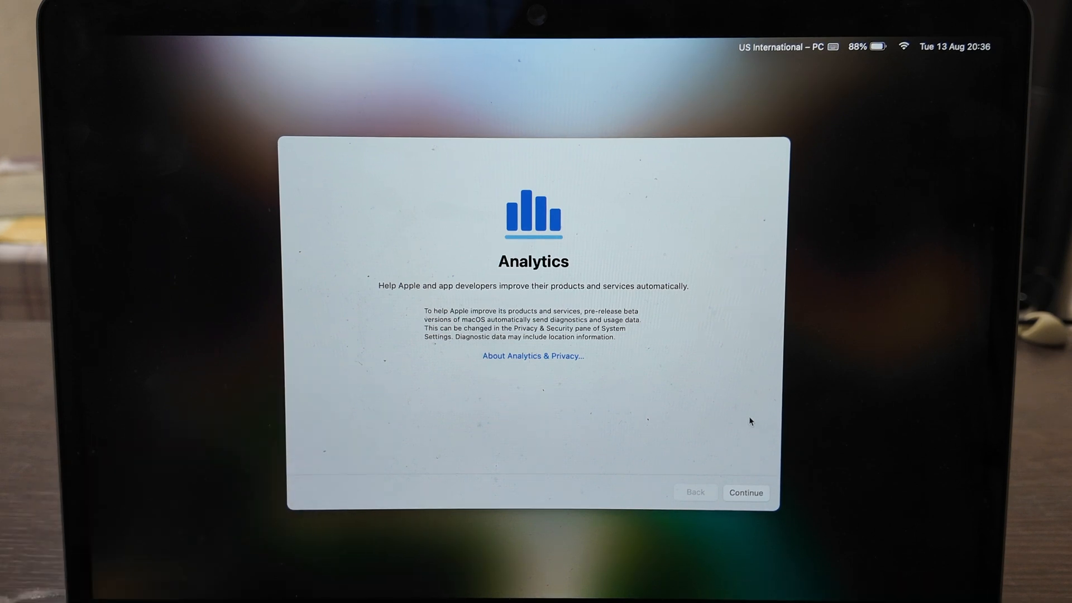
- Continue past the Analytics screen to the Welcome to Mac screen
{"action": "left_click", "coordinate": [746, 493]}
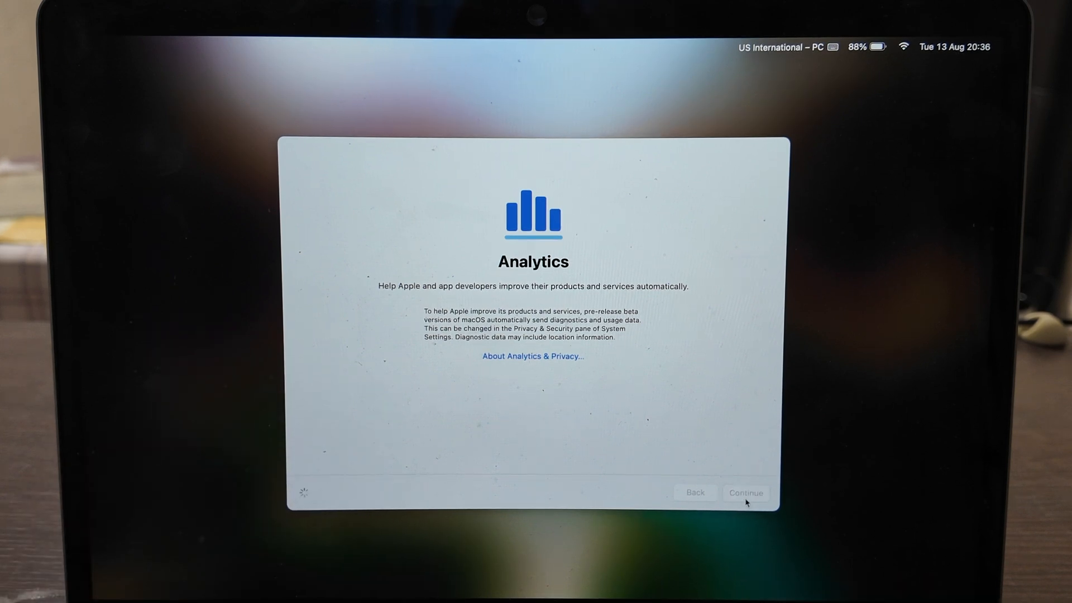
{"action": "left_click", "coordinate": [745, 493]}
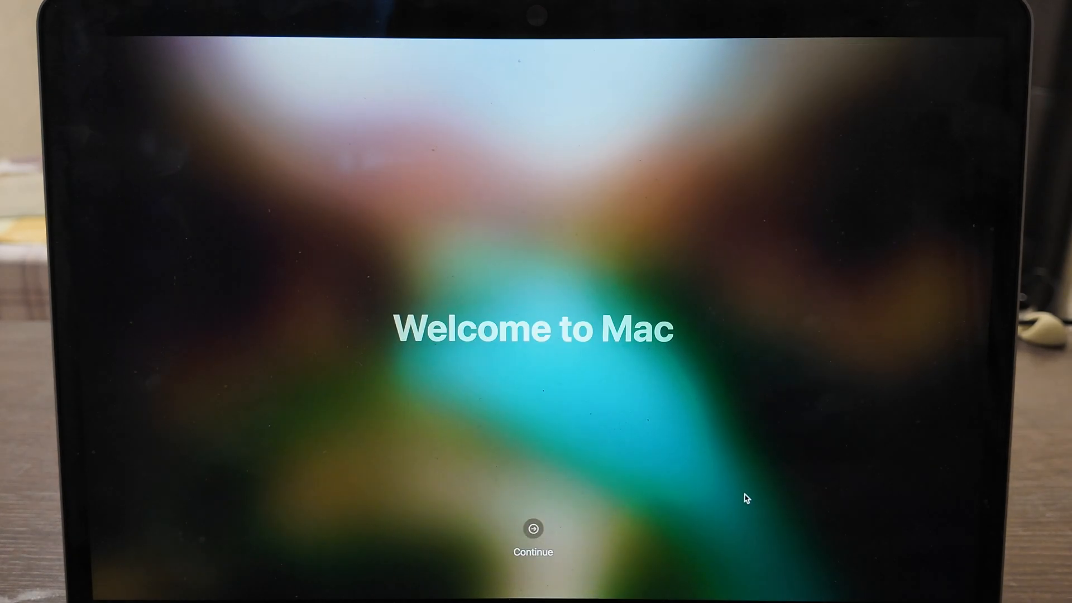
{"action": "mouse_move", "coordinate": [572, 421]}
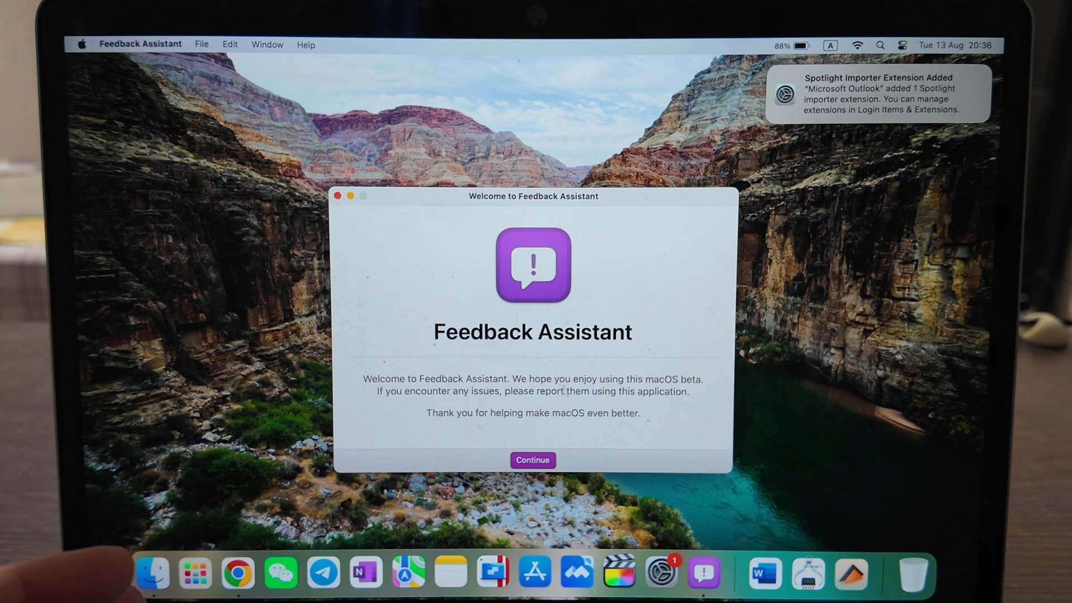
- Continue past the Feedback Assistant welcome, accept its licence and close the sign-in window
{"action": "left_click", "coordinate": [531, 459]}
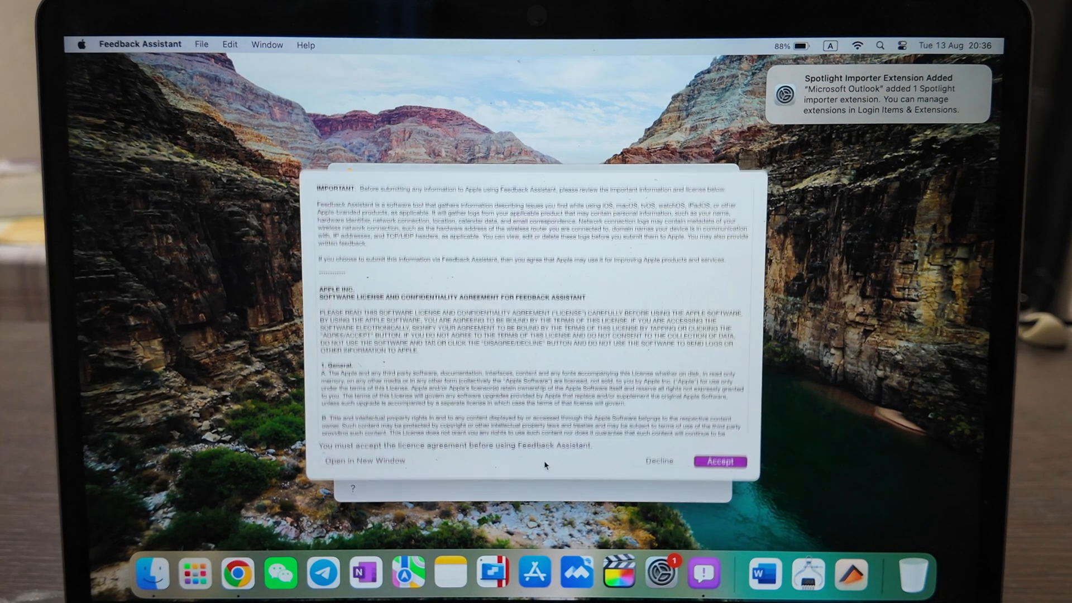
{"action": "left_click", "coordinate": [720, 461]}
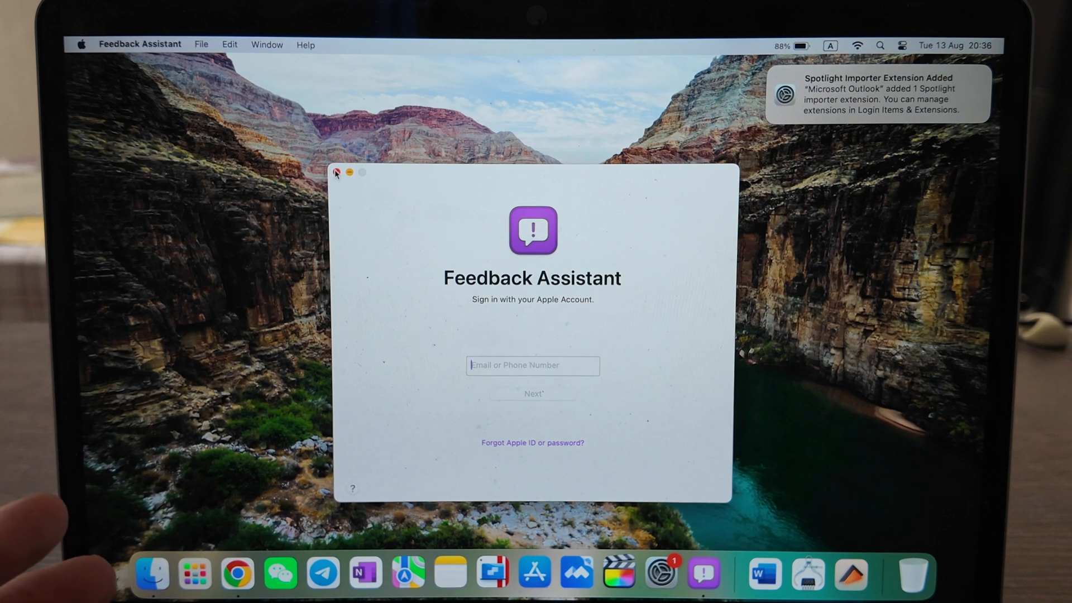
{"action": "left_click", "coordinate": [336, 172]}
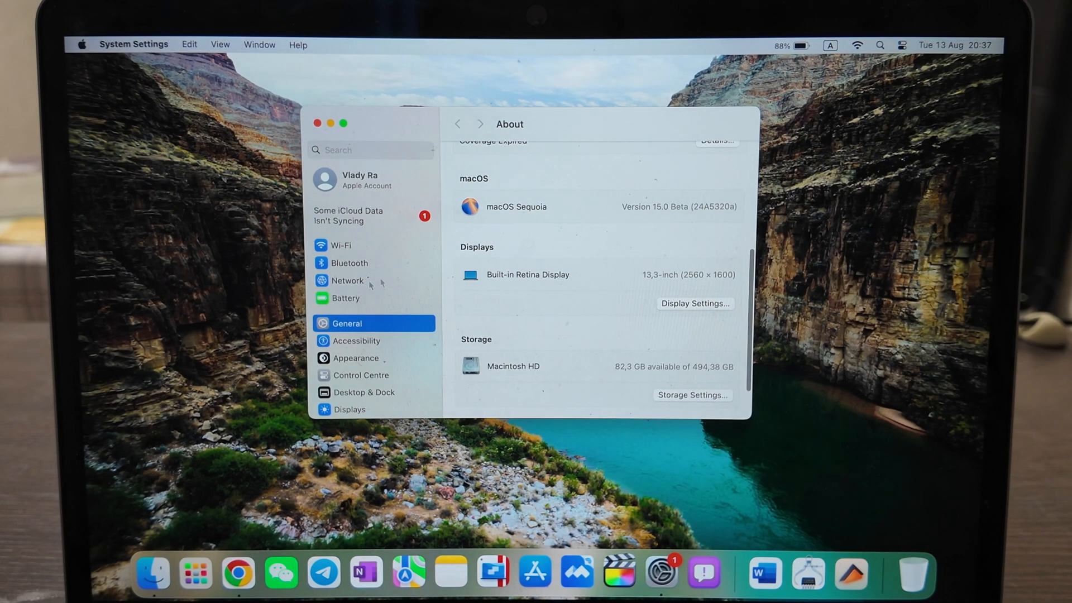
- Review the Command Line Tools beta 5 update info and Automatic Updates options, then go to Wallpaper
{"action": "scroll", "scroll_direction": "down", "scroll_amount": 3}
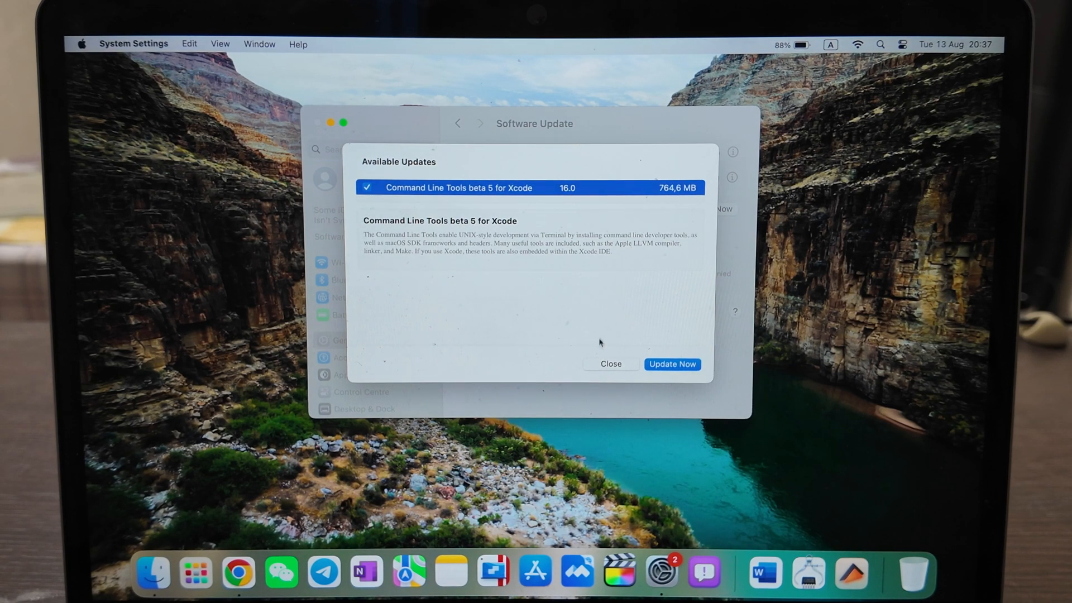
{"action": "left_click", "coordinate": [610, 364]}
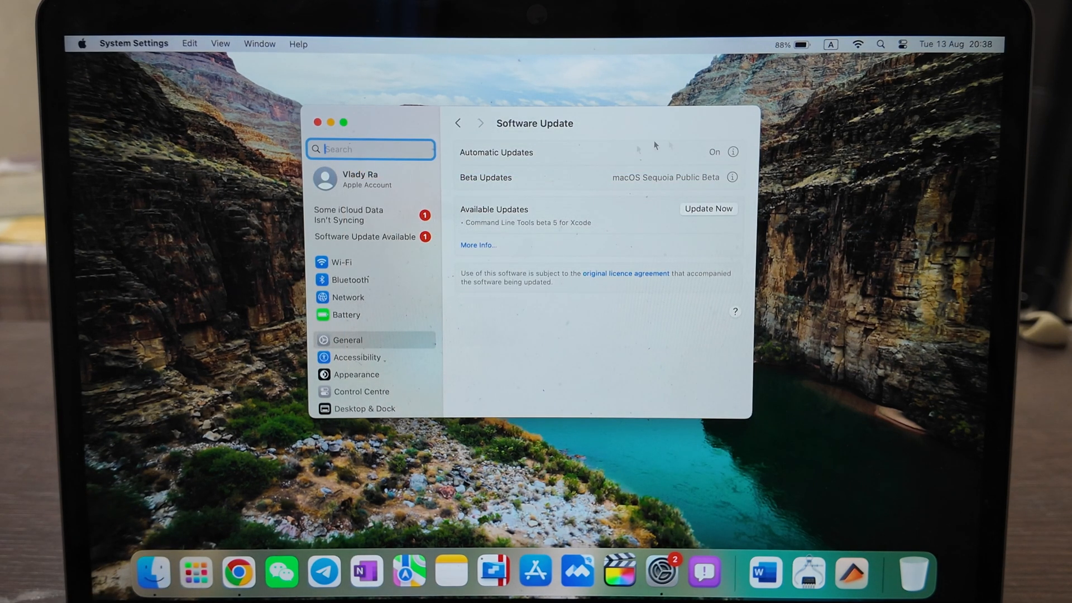
{"action": "mouse_move", "coordinate": [729, 160]}
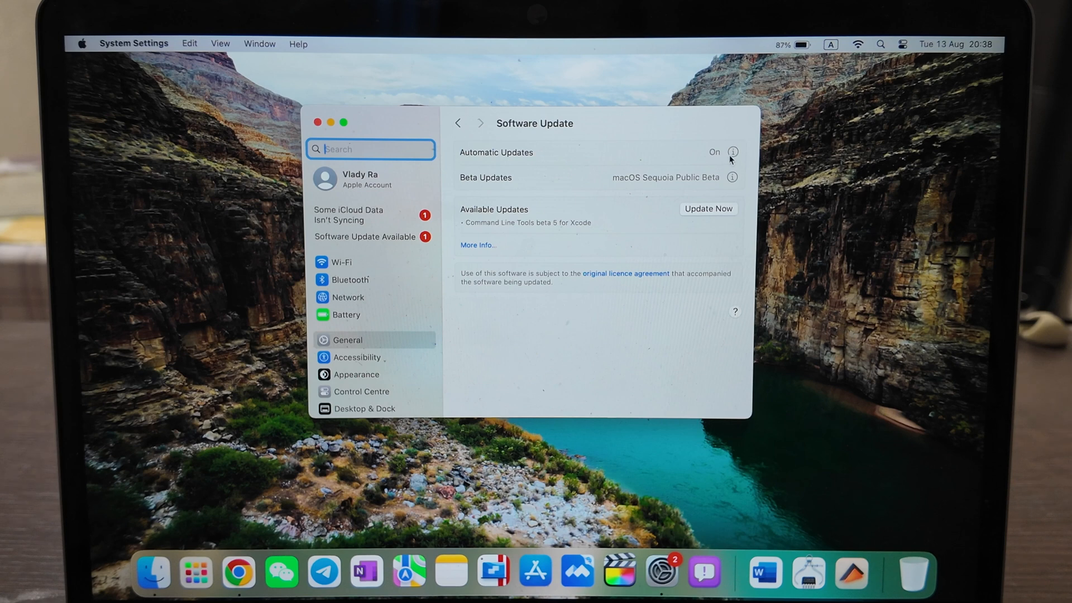
{"action": "left_click", "coordinate": [732, 152]}
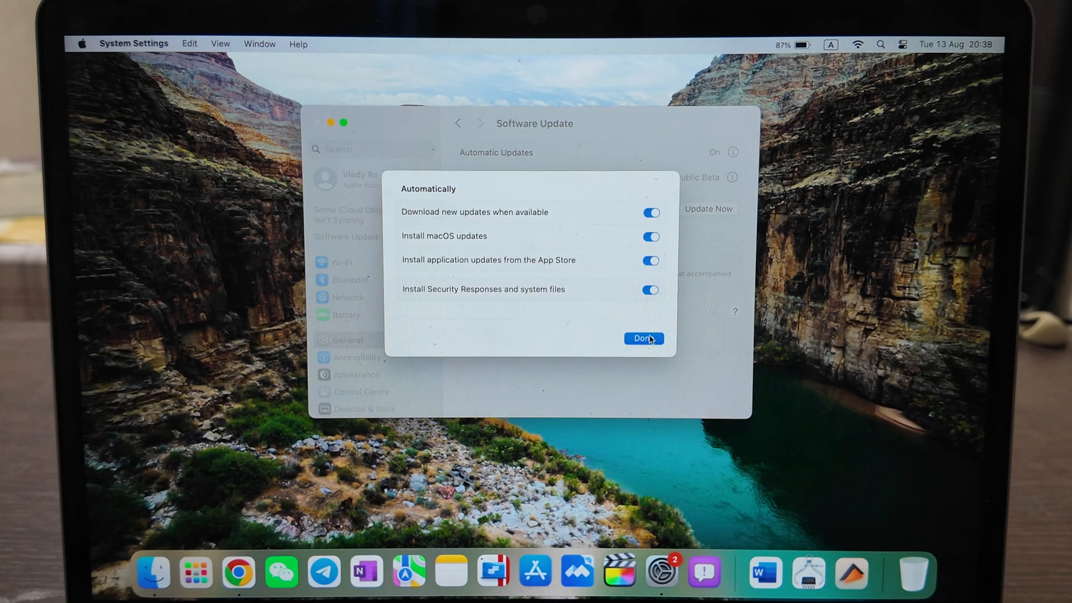
{"action": "left_click", "coordinate": [641, 338]}
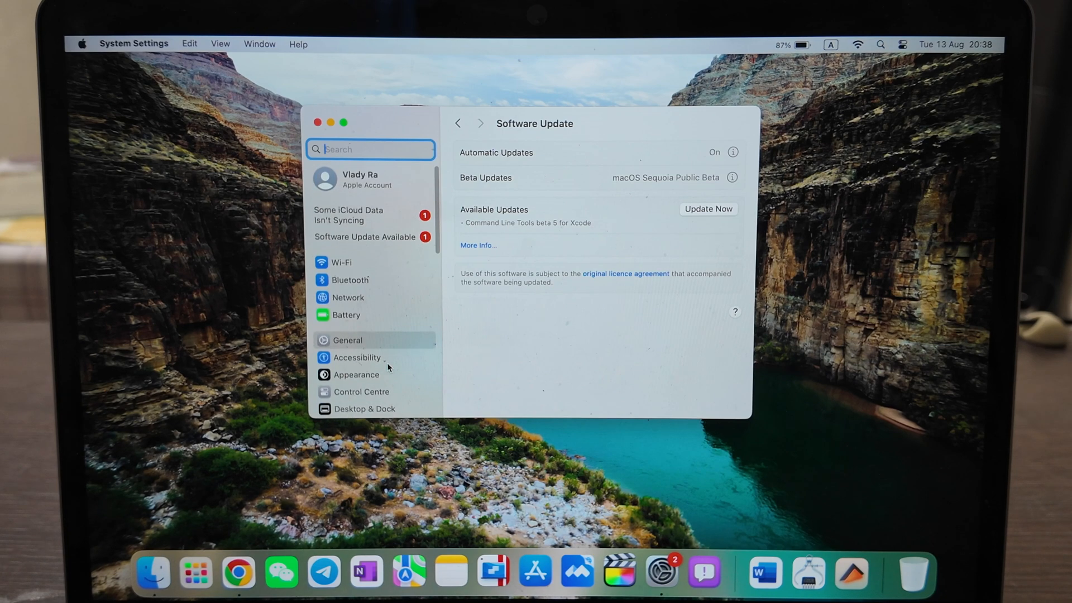
{"action": "left_click", "coordinate": [316, 122]}
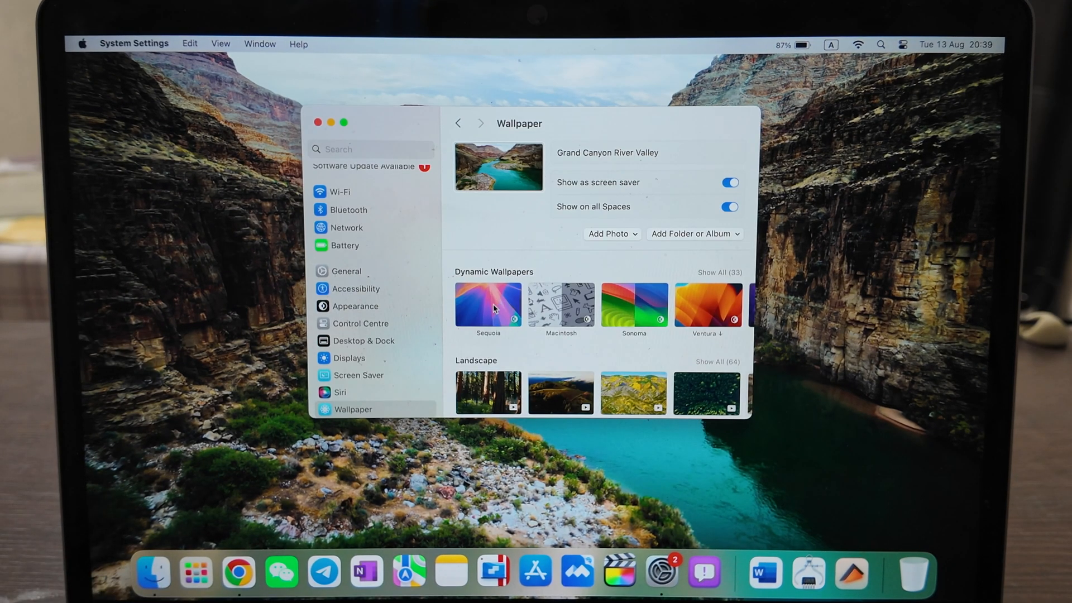
- Try the Sequoia dynamic and Sonoma Horizon wallpapers, settling on Sequoia Sunrise
{"action": "left_click", "coordinate": [488, 303]}
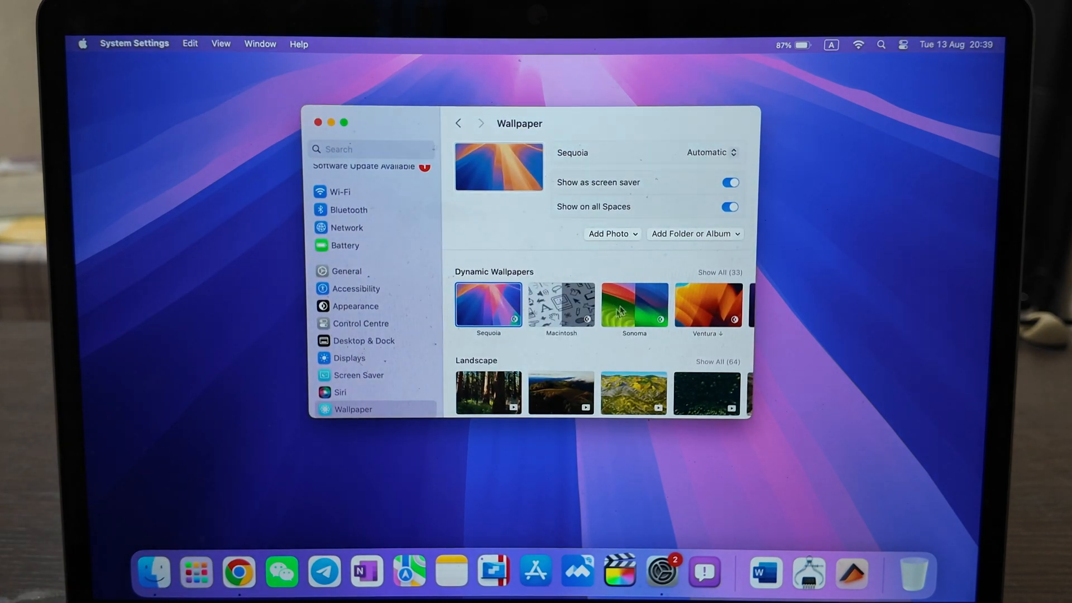
{"action": "mouse_move", "coordinate": [680, 475]}
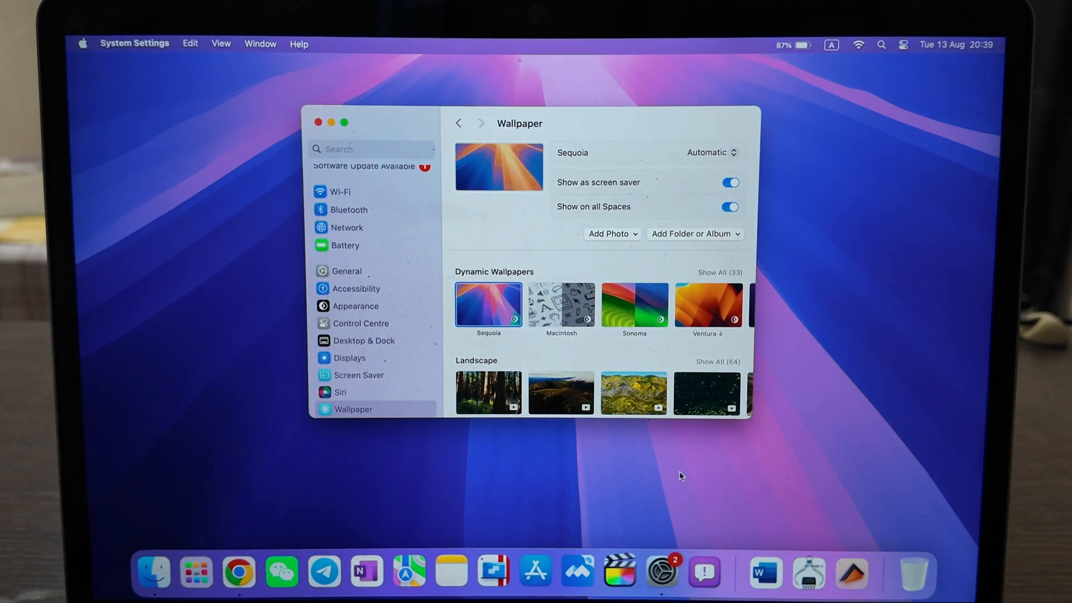
{"action": "scroll", "scroll_direction": "down", "scroll_amount": 3}
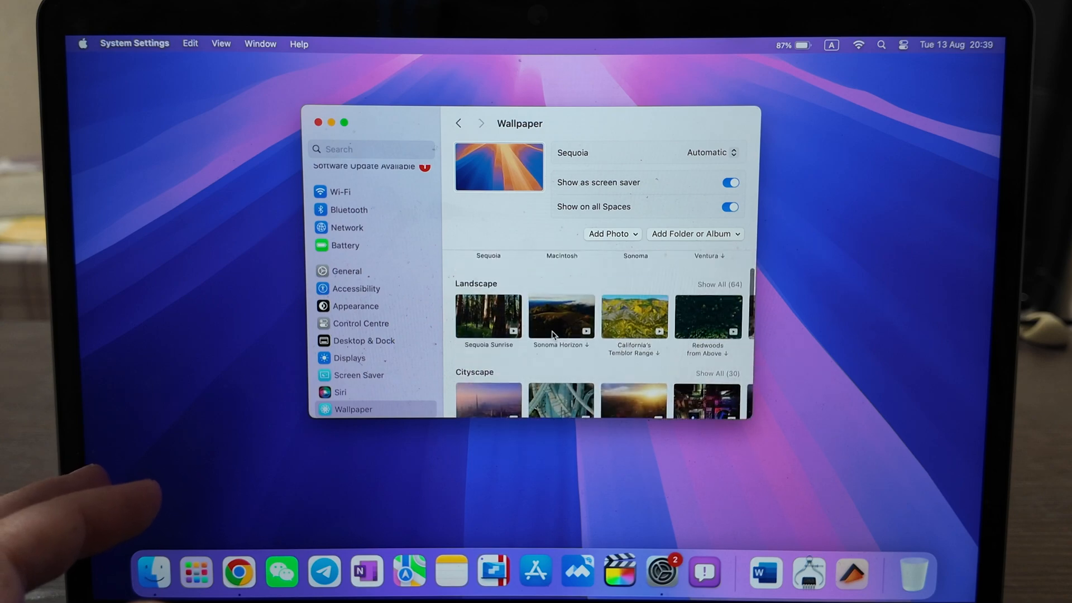
{"action": "left_click", "coordinate": [488, 314]}
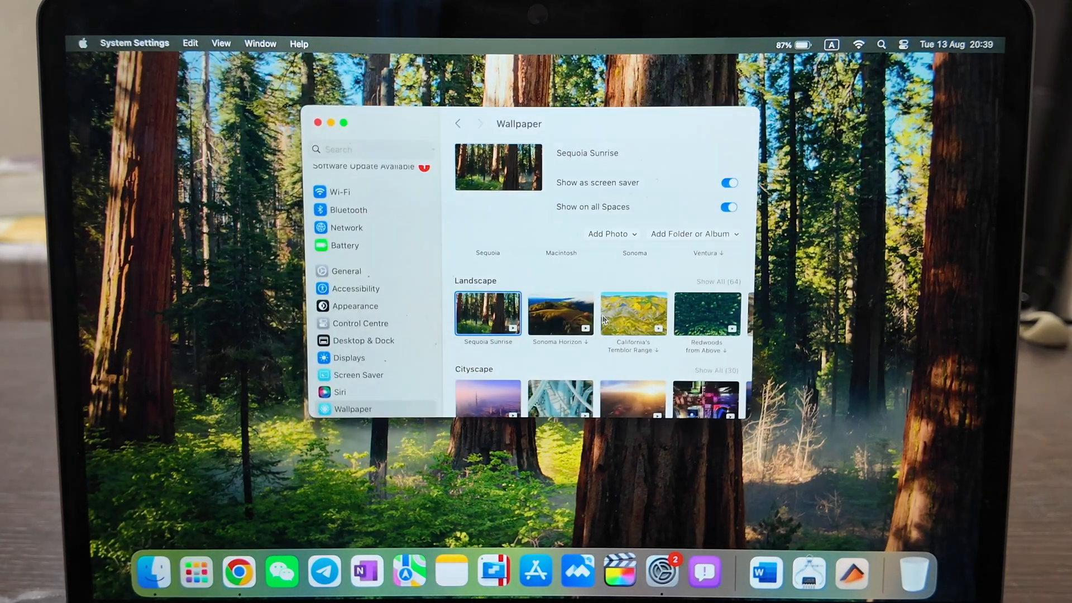
{"action": "left_click", "coordinate": [560, 313]}
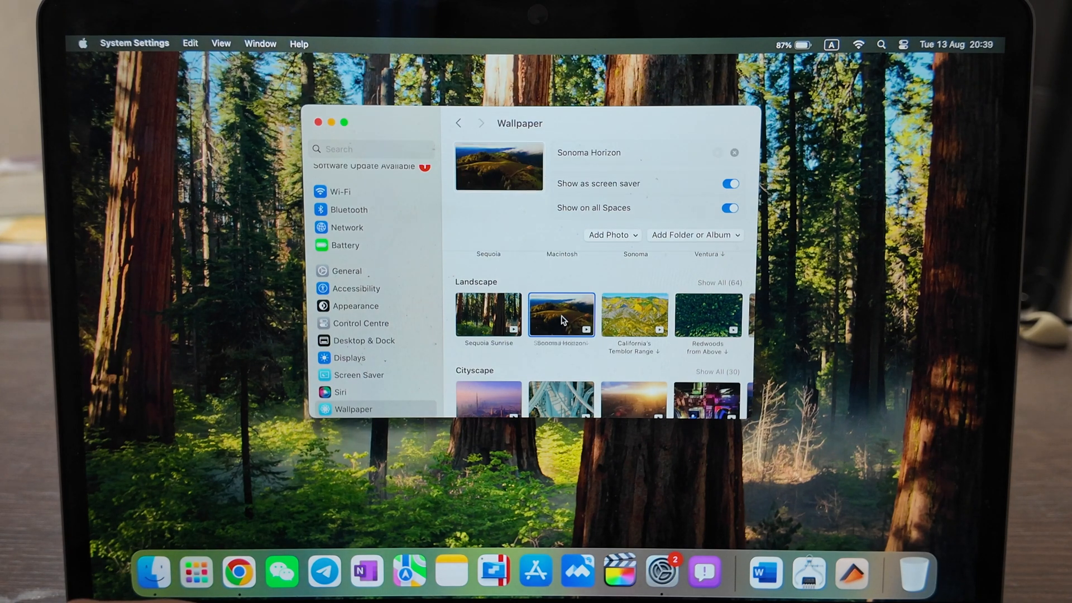
{"action": "left_click", "coordinate": [488, 315]}
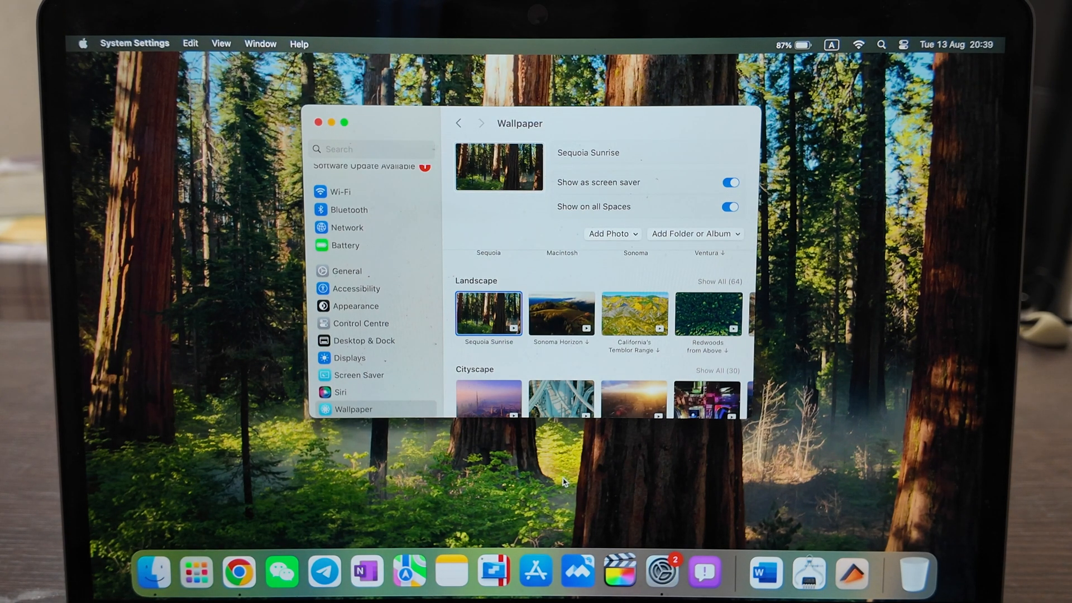